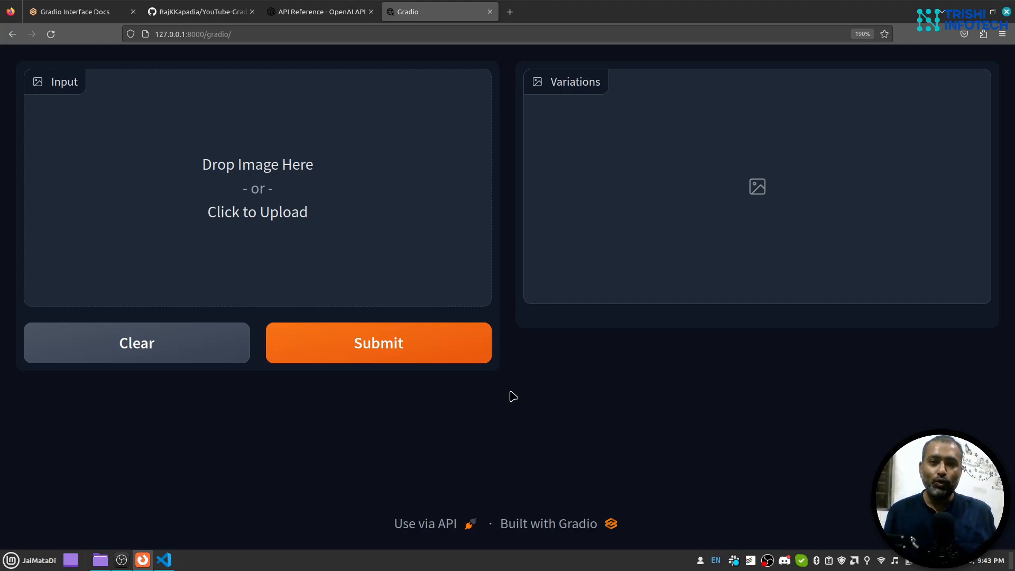
mouse_move(566, 399)
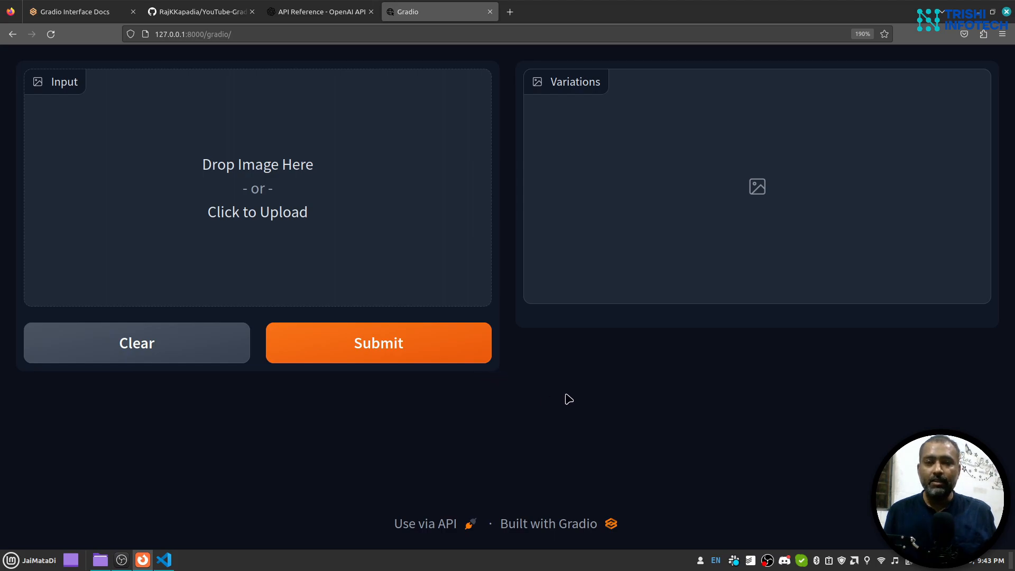
mouse_move(228, 108)
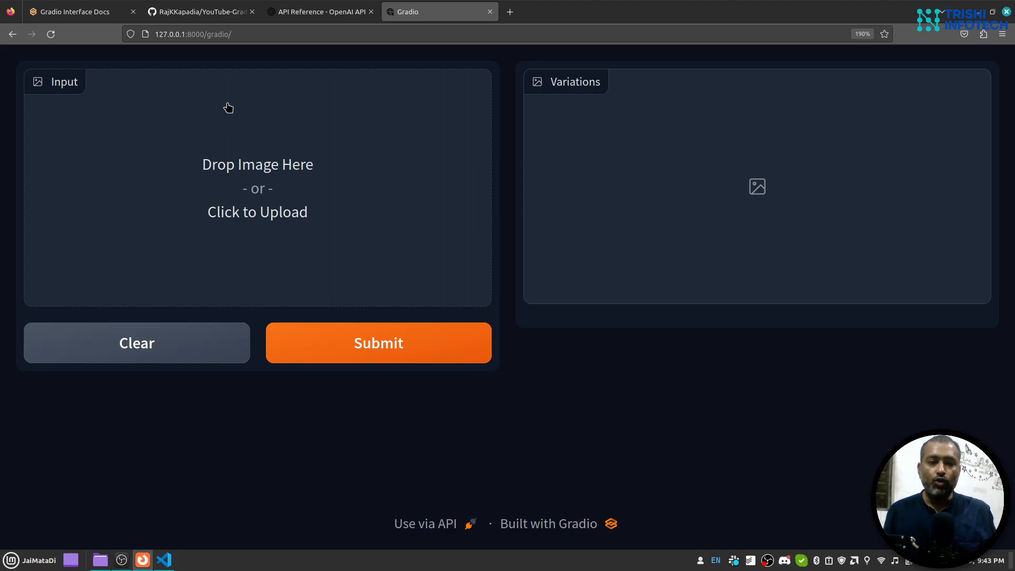
mouse_move(360, 222)
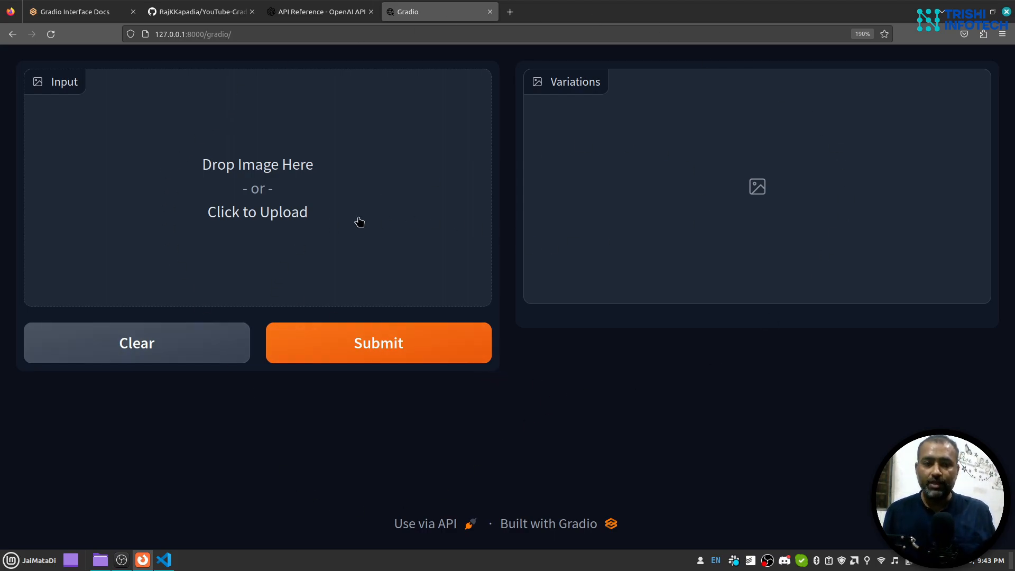
- Load the portrait photo into the Input area and submit it for variations
left_click(257, 211)
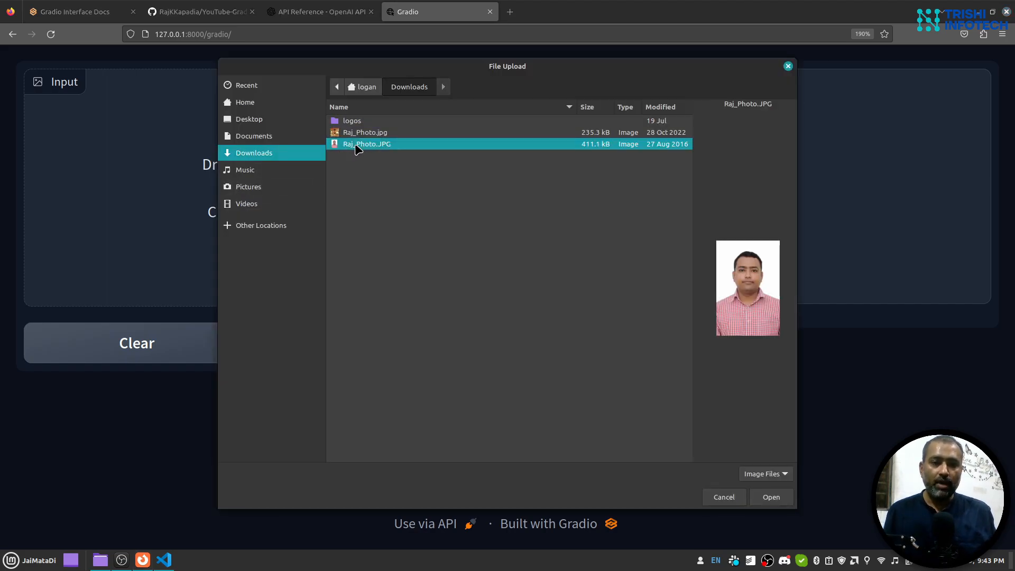
left_click(772, 497)
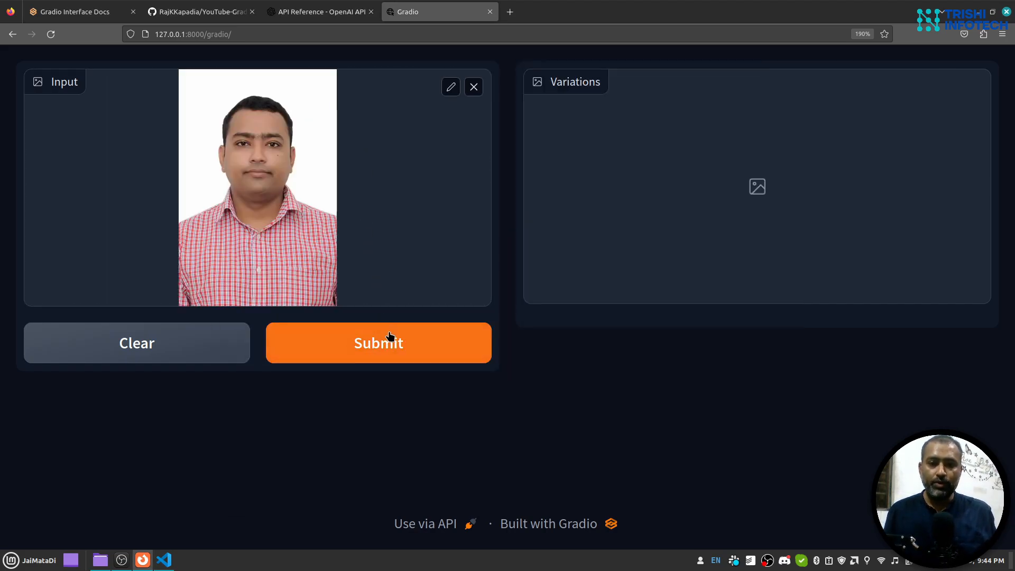
left_click(378, 343)
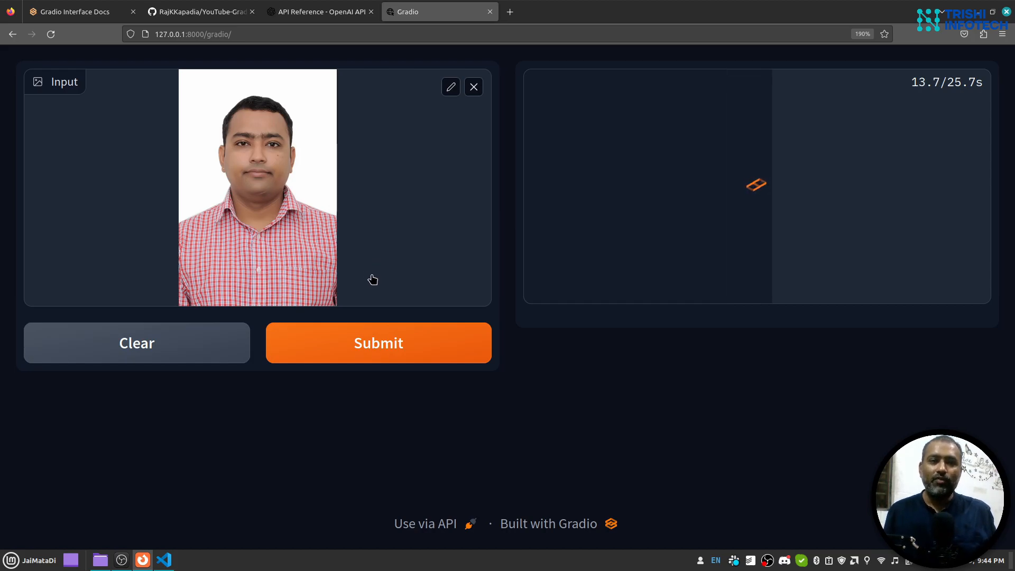
- Glance at the Gradio Interface docs, then return to the app showing two portrait variations
left_click(74, 11)
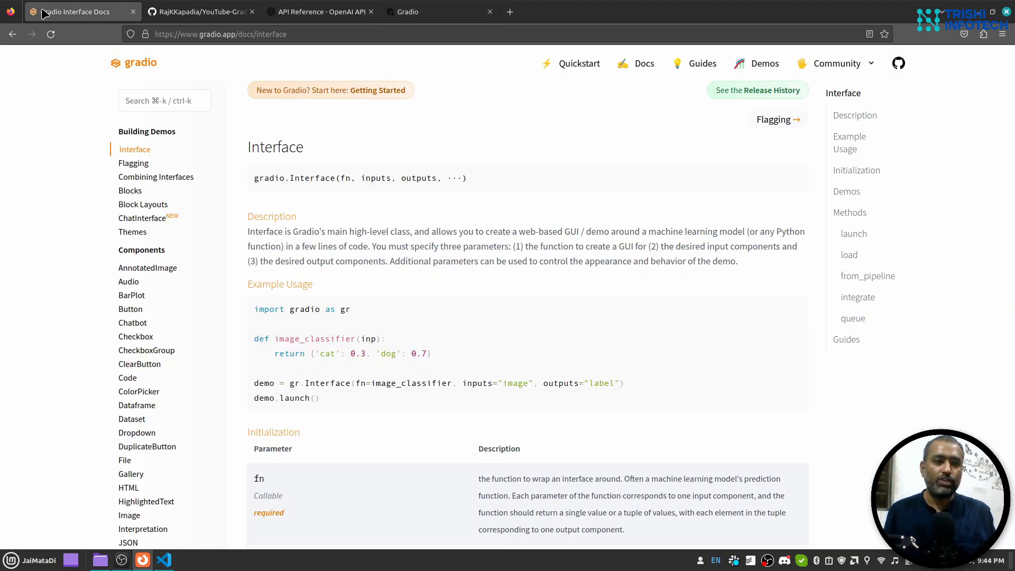
mouse_move(83, 220)
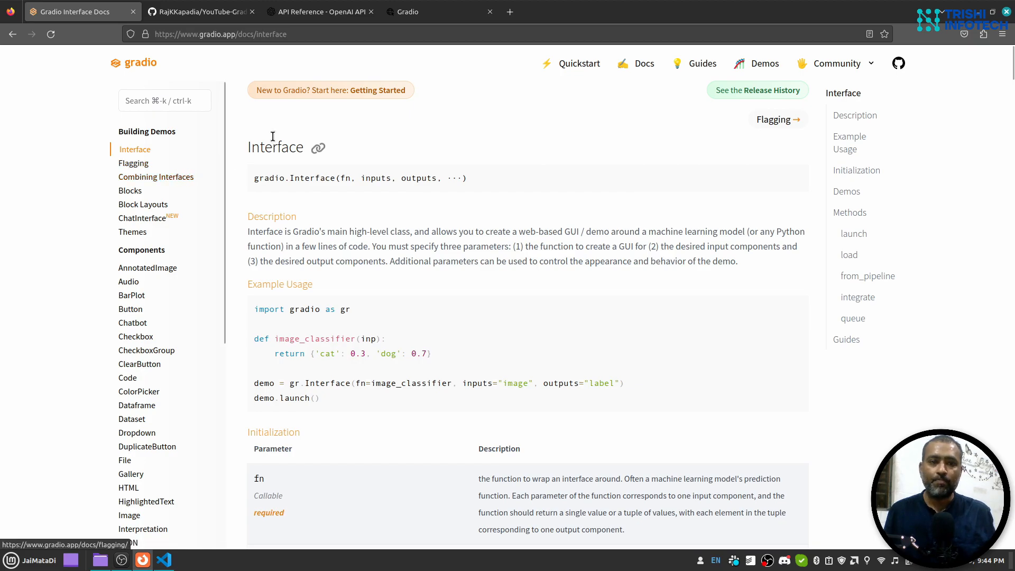
left_click(318, 12)
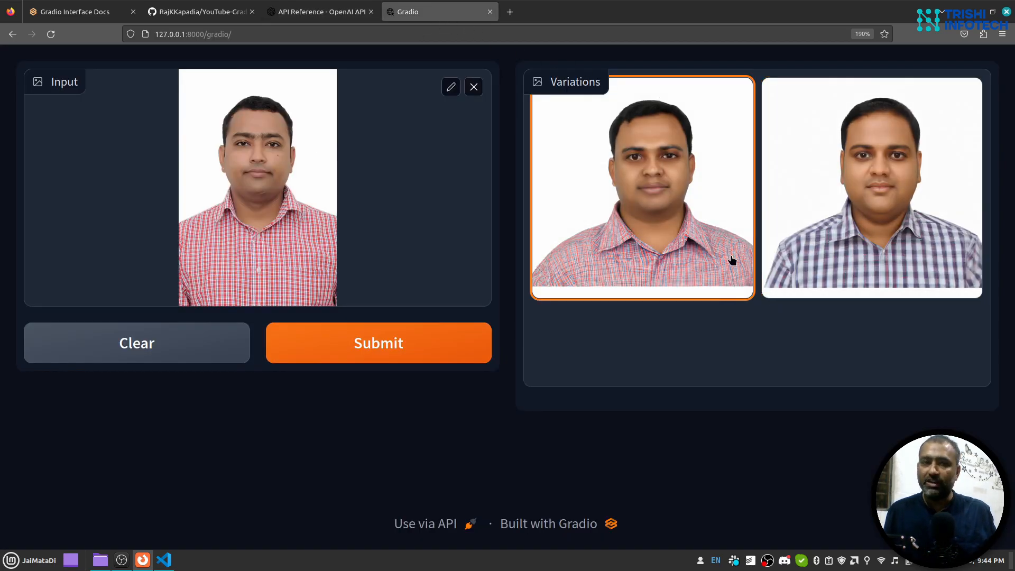
- Show the Create image variation reference and highlight the n parameter description
left_click(313, 12)
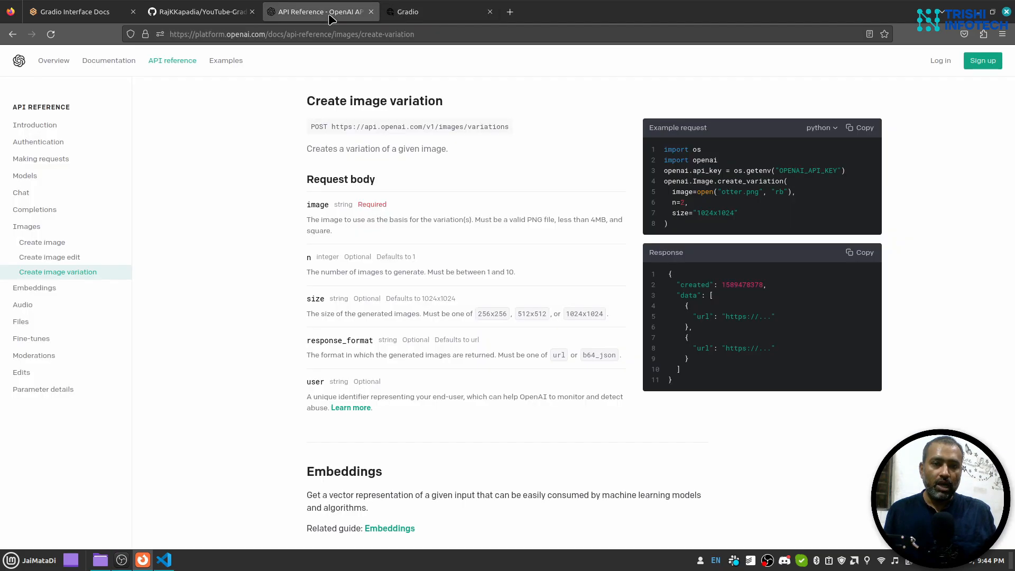
mouse_move(272, 101)
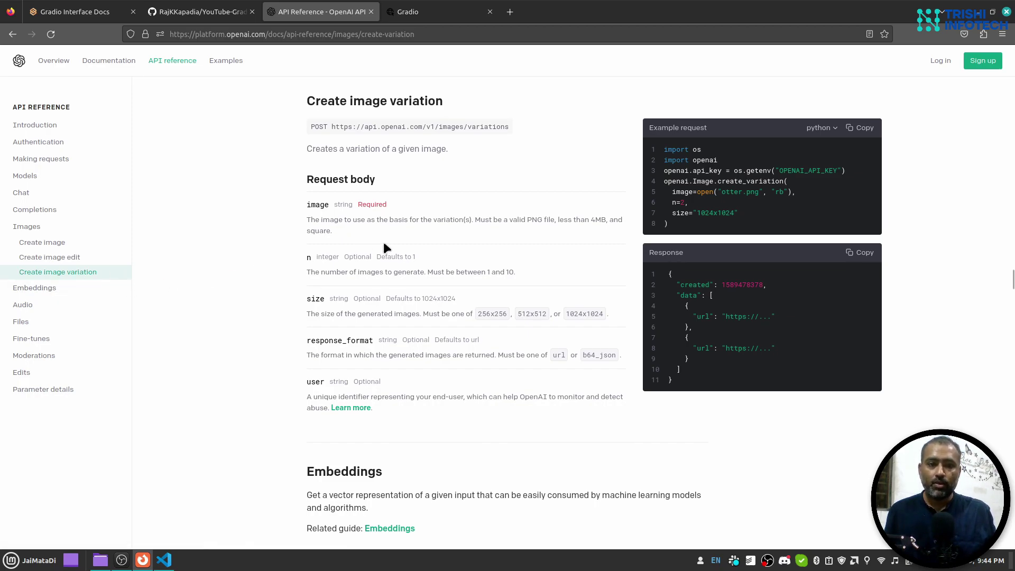
left_click_drag(307, 204, 332, 230)
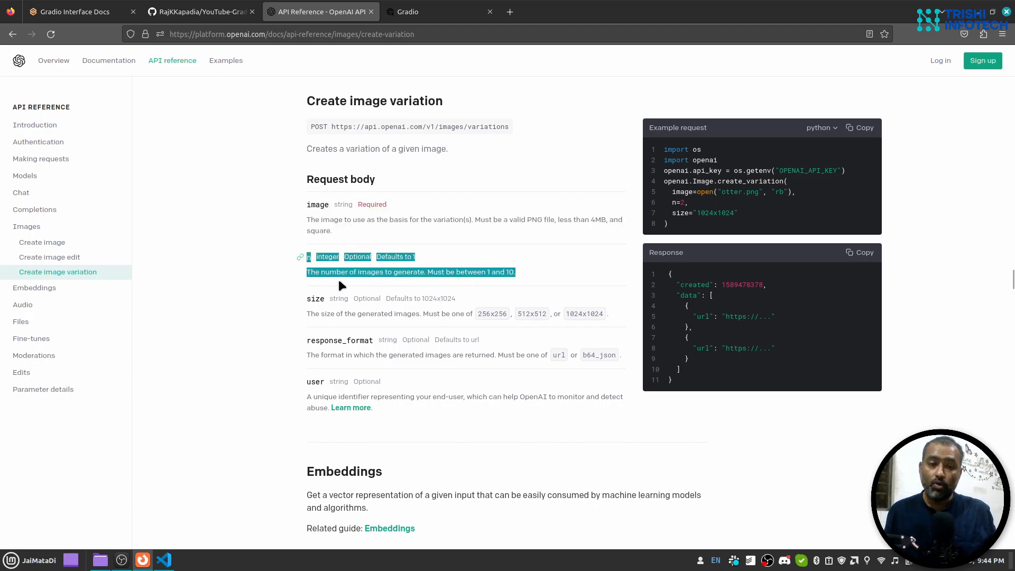
mouse_move(311, 302)
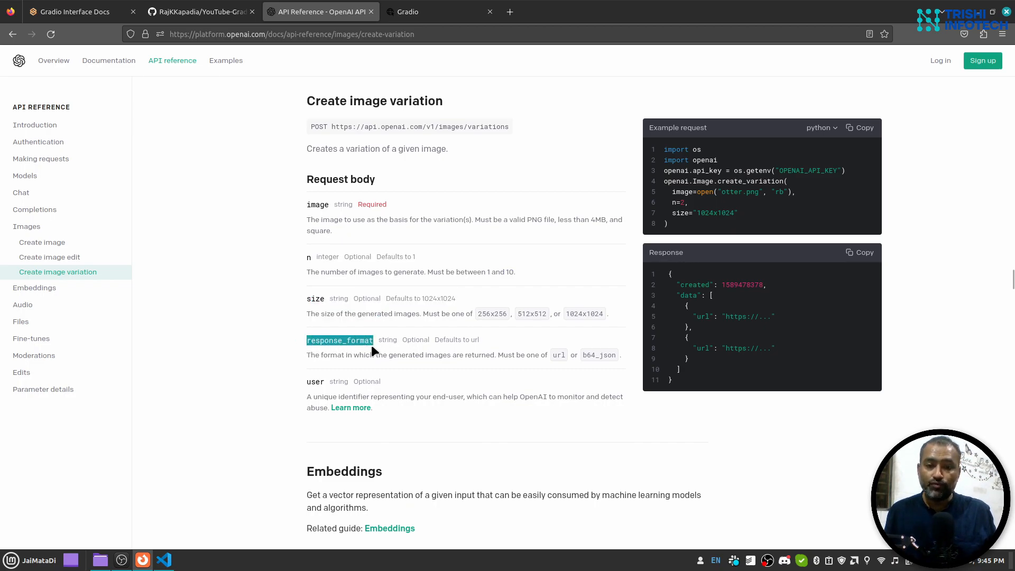
mouse_move(558, 355)
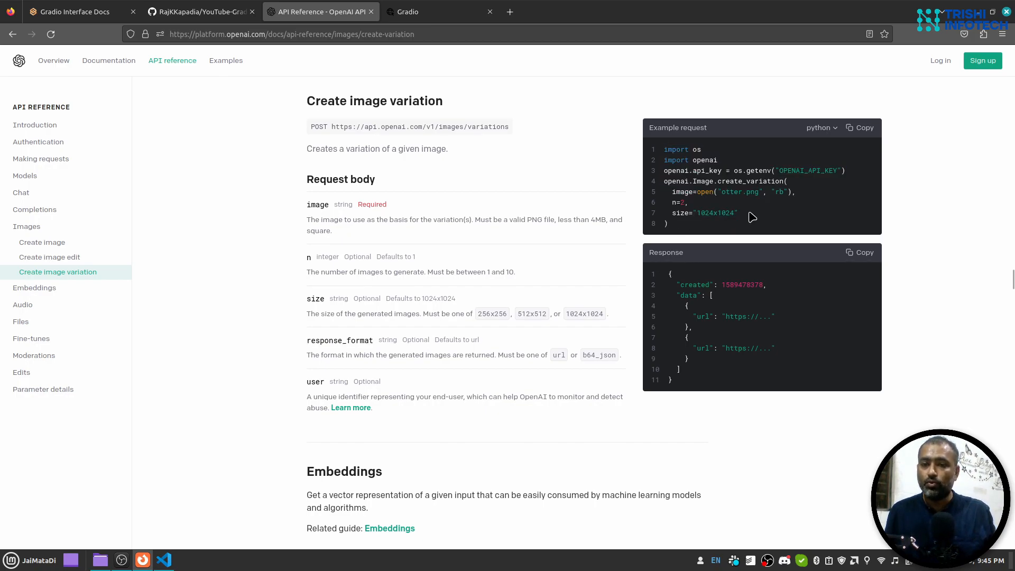
mouse_move(415, 131)
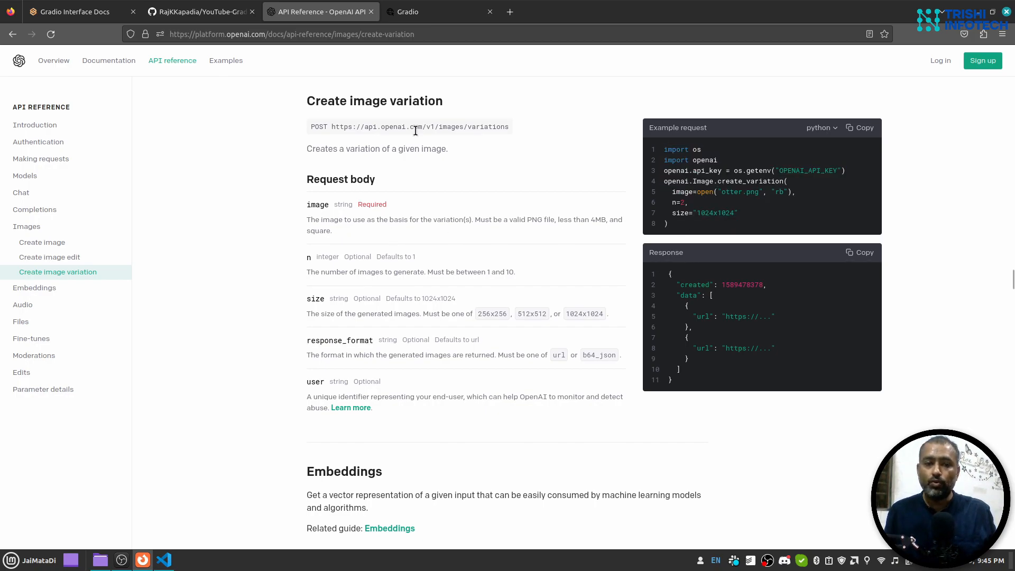
mouse_move(192, 389)
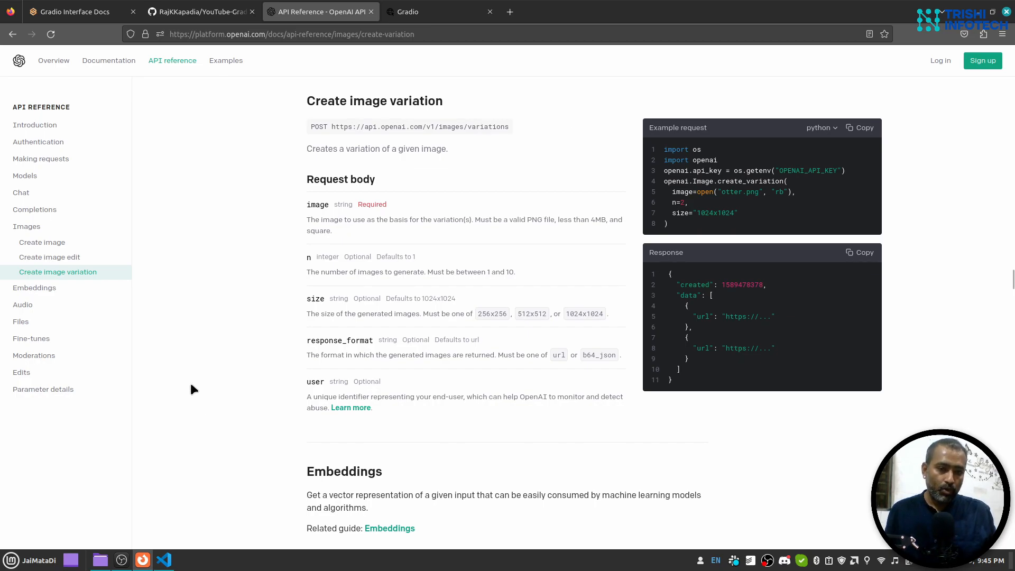
- Switch to VS Code and stop the Gradio server with Ctrl+C in the terminal
left_click(163, 560)
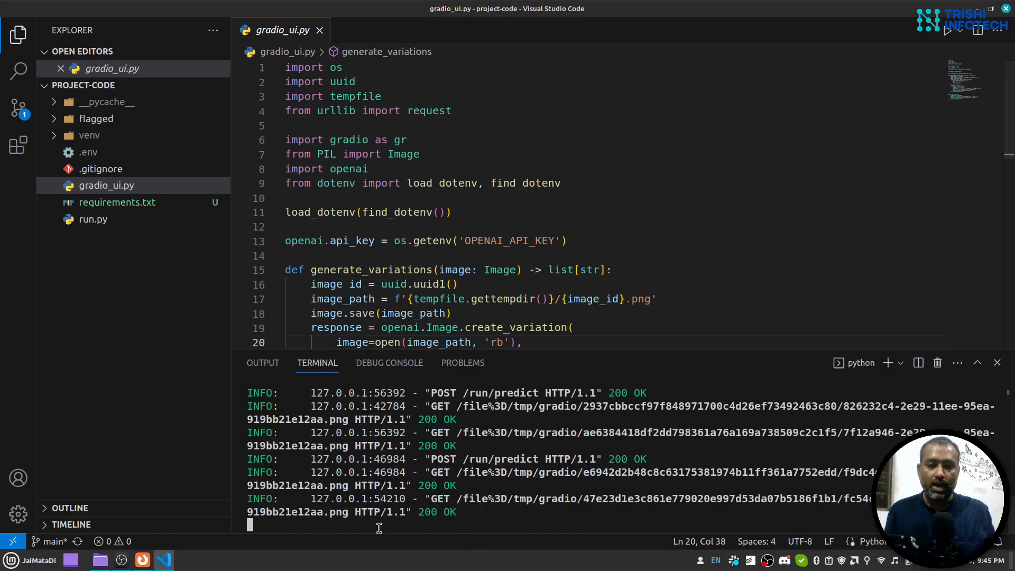
mouse_move(479, 495)
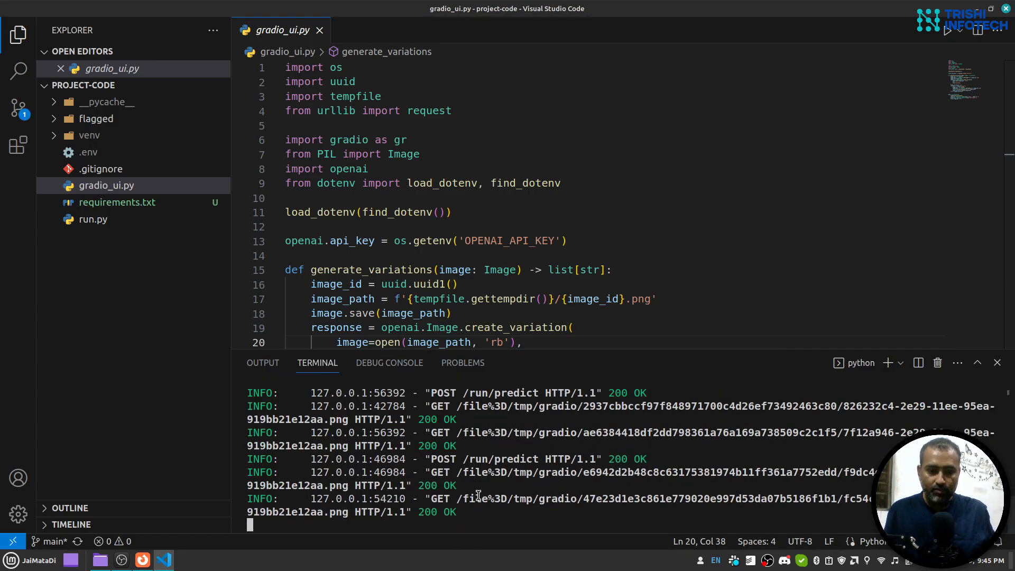
key("ctrl+c")
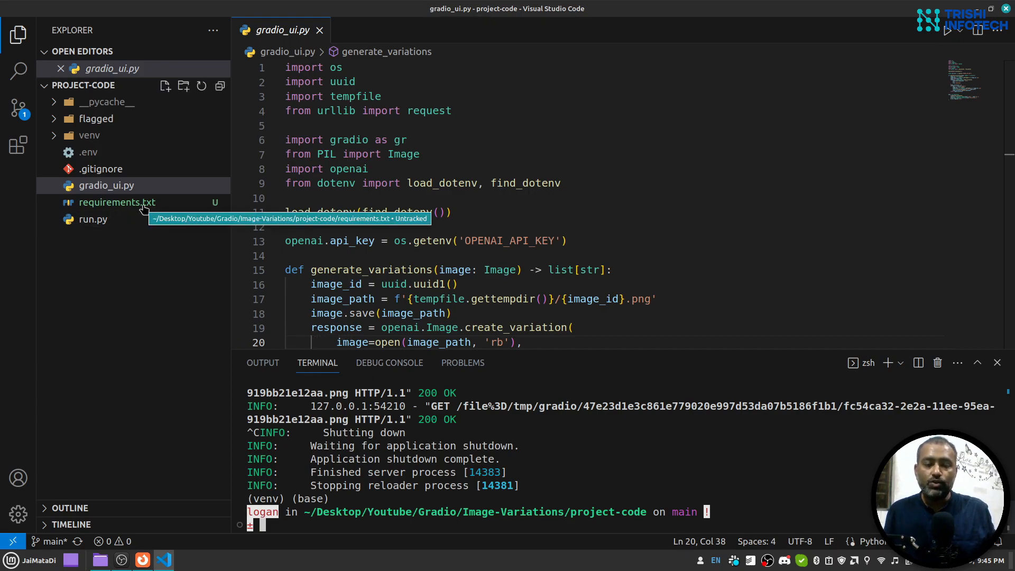
mouse_move(571, 273)
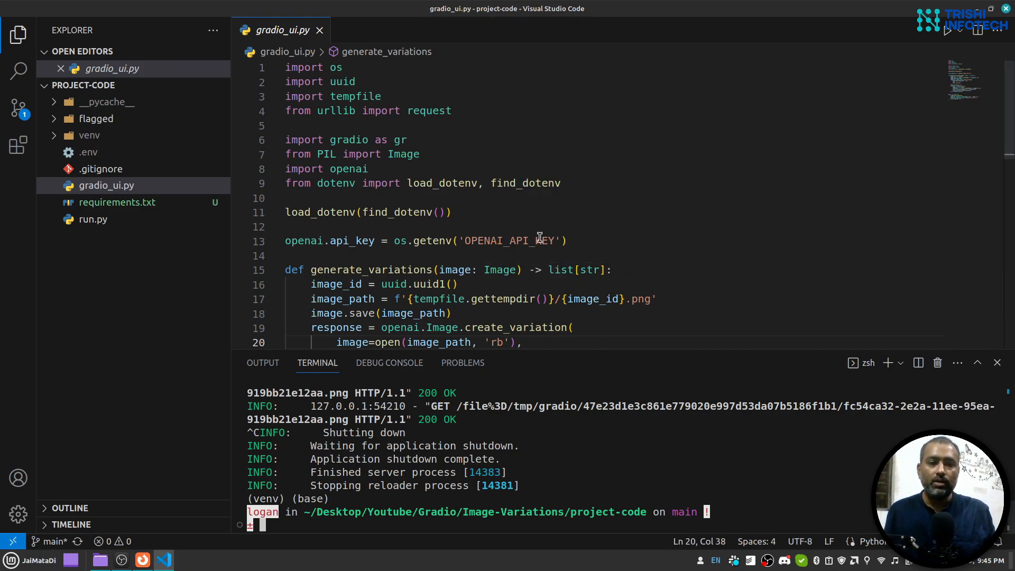
mouse_move(486, 205)
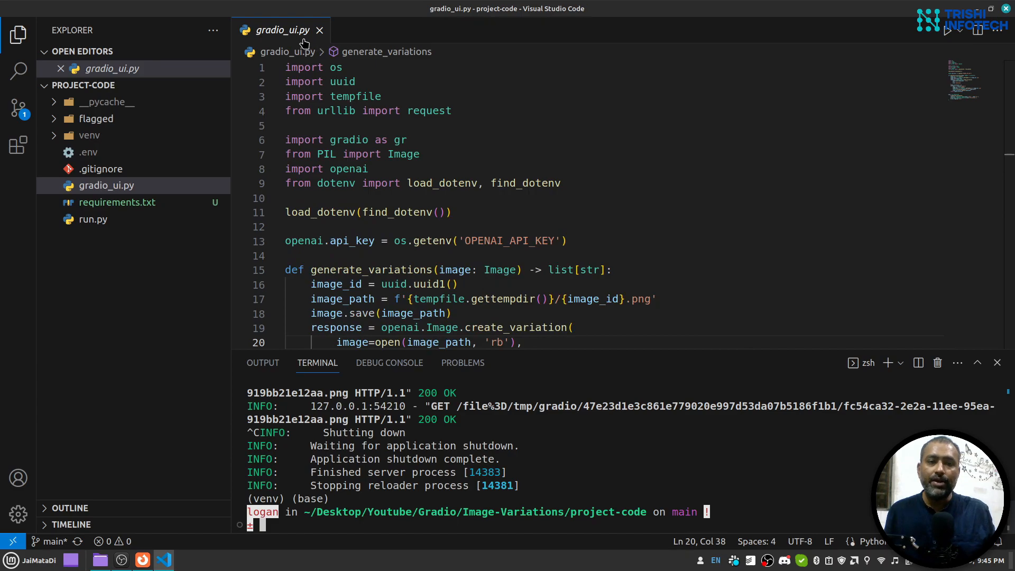
left_click(93, 220)
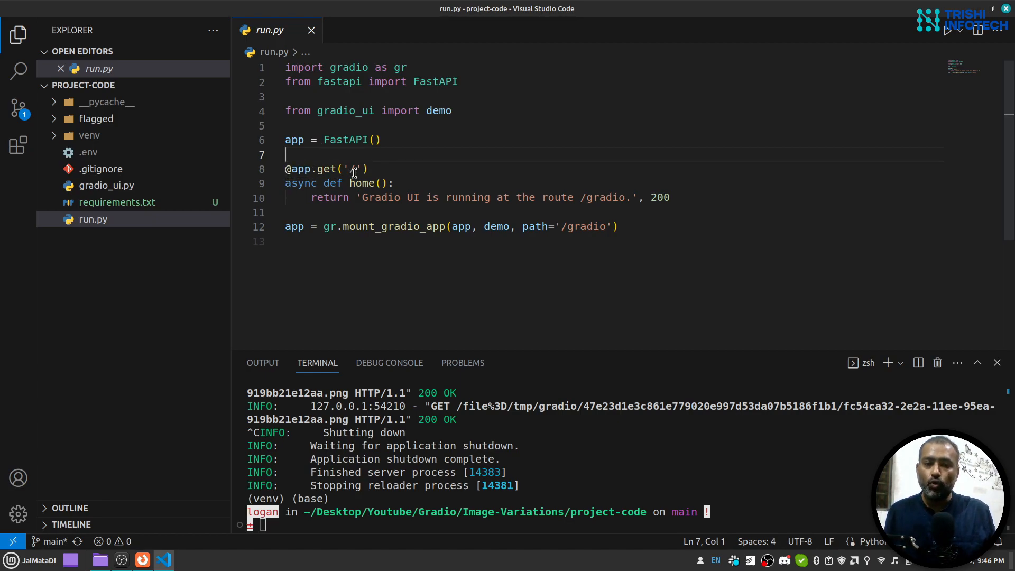
left_click_drag(362, 198, 569, 198)
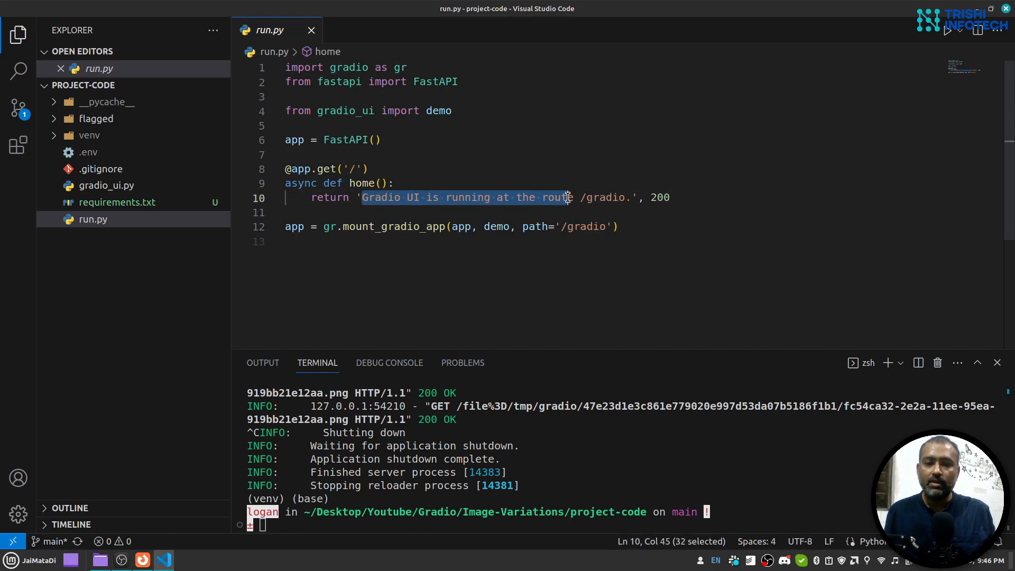
left_click_drag(566, 198, 615, 198)
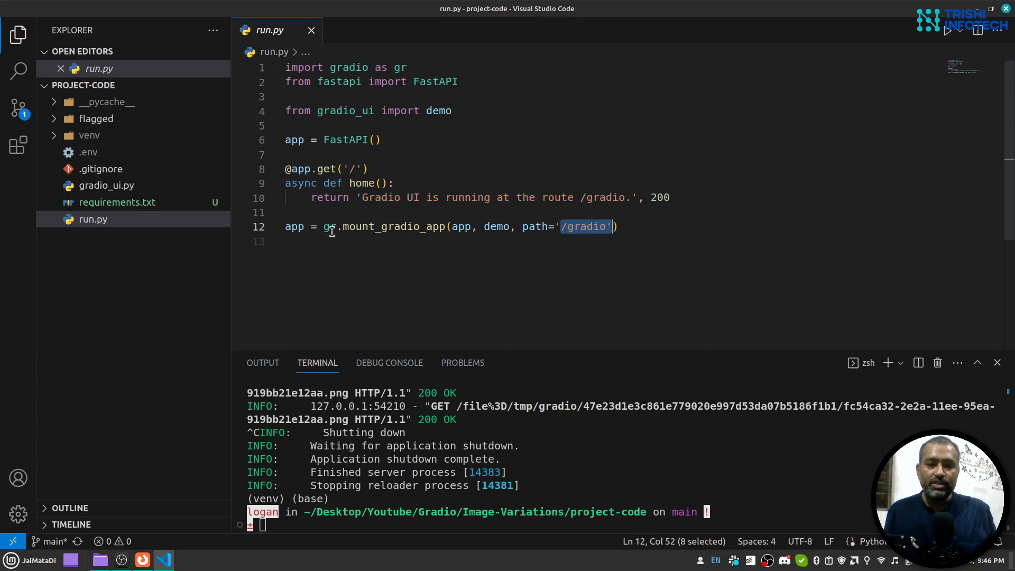
mouse_move(404, 227)
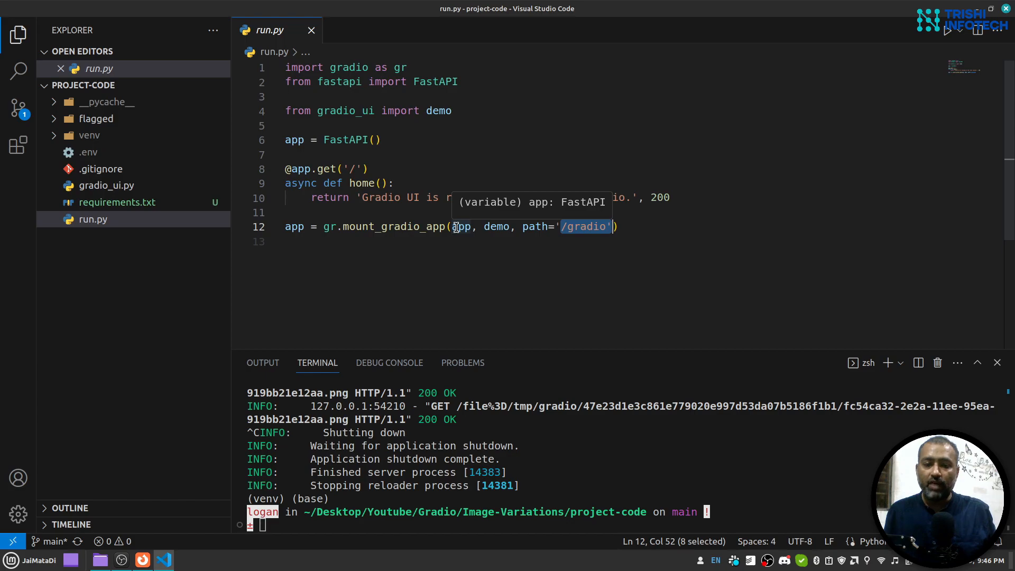
mouse_move(497, 226)
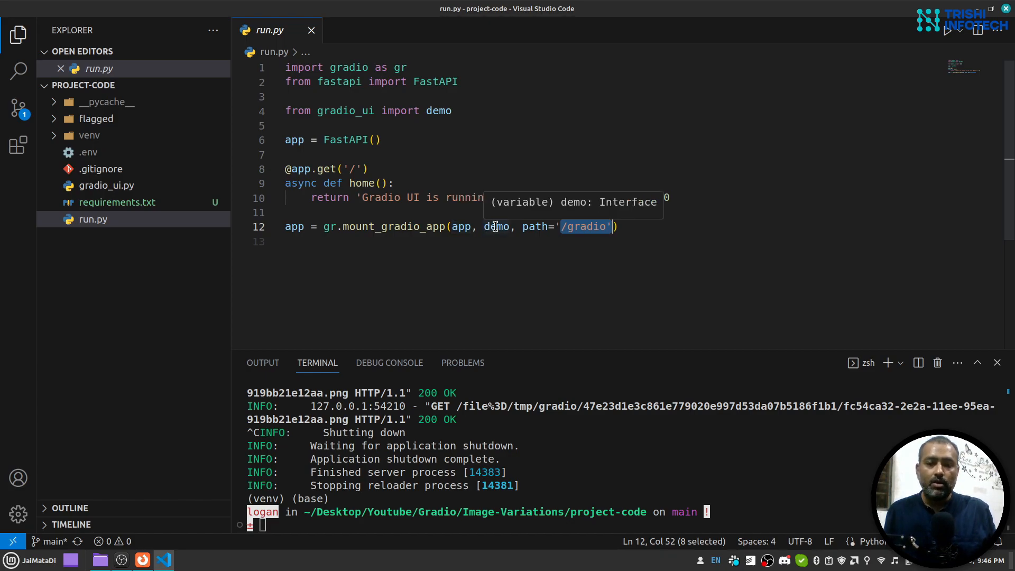
mouse_move(525, 227)
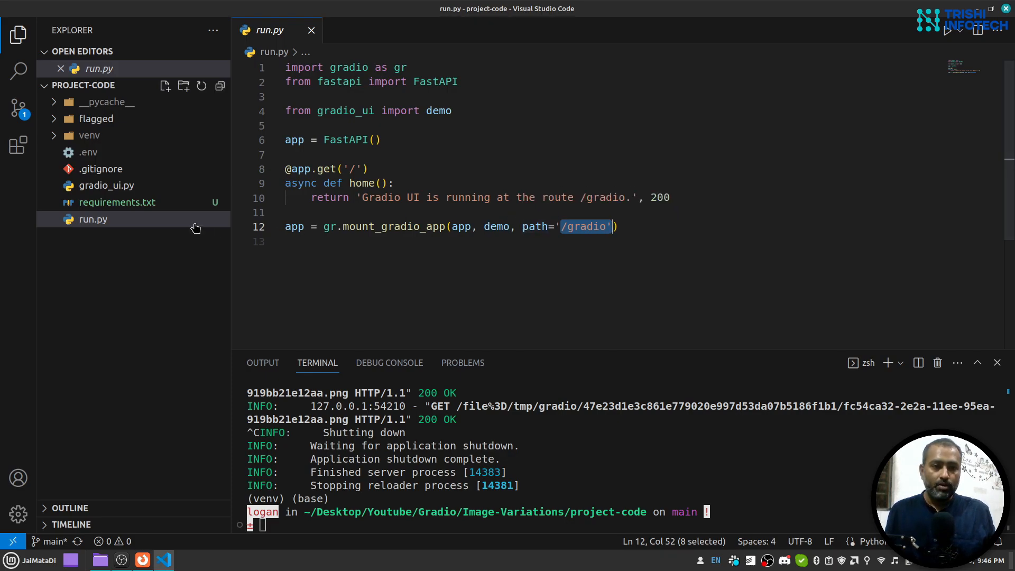
- Review gr.Interface in gradio_ui.py, inspecting allow_flagging and the Gallery output
left_click(105, 185)
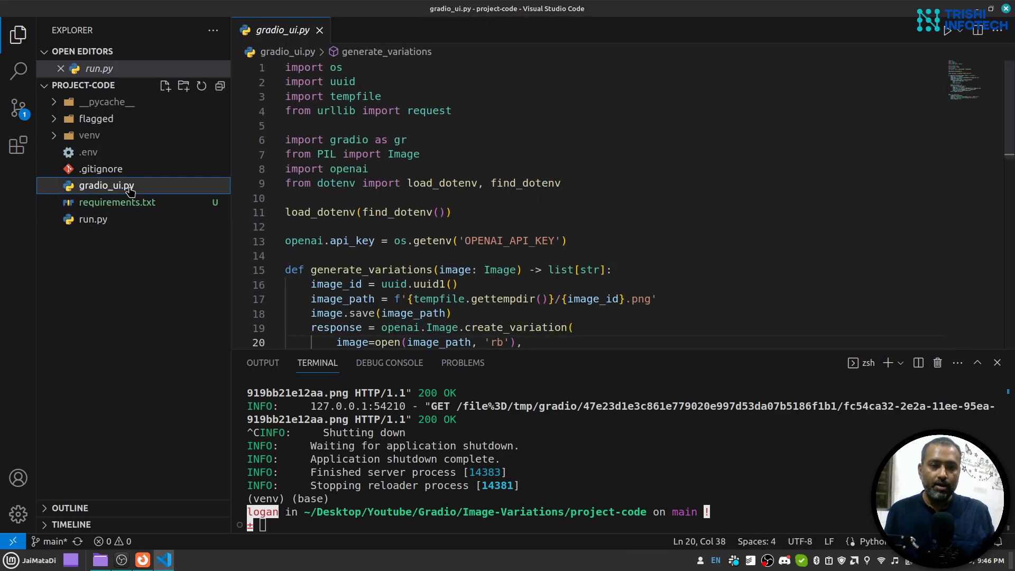
scroll("down", 3)
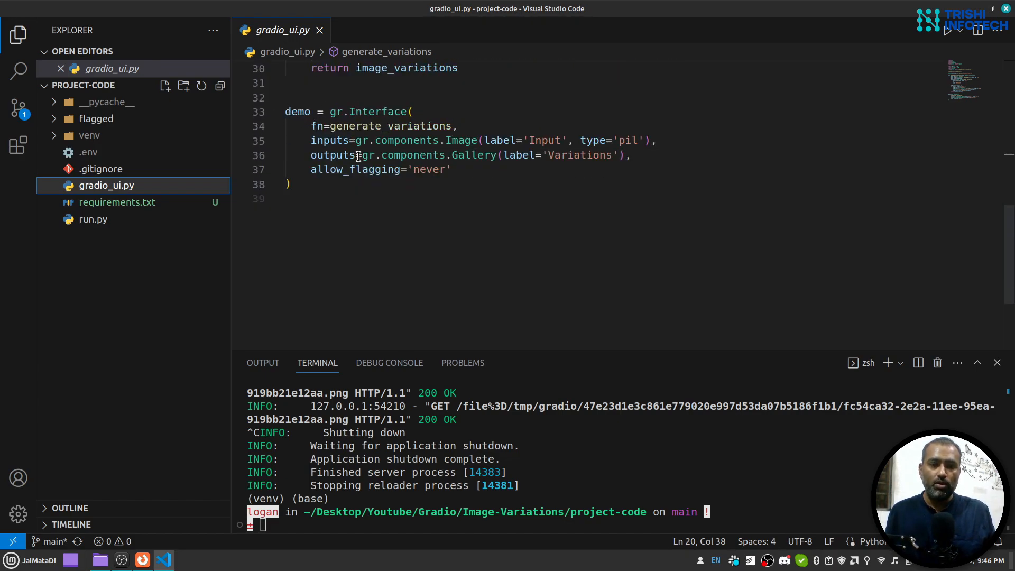
mouse_move(392, 132)
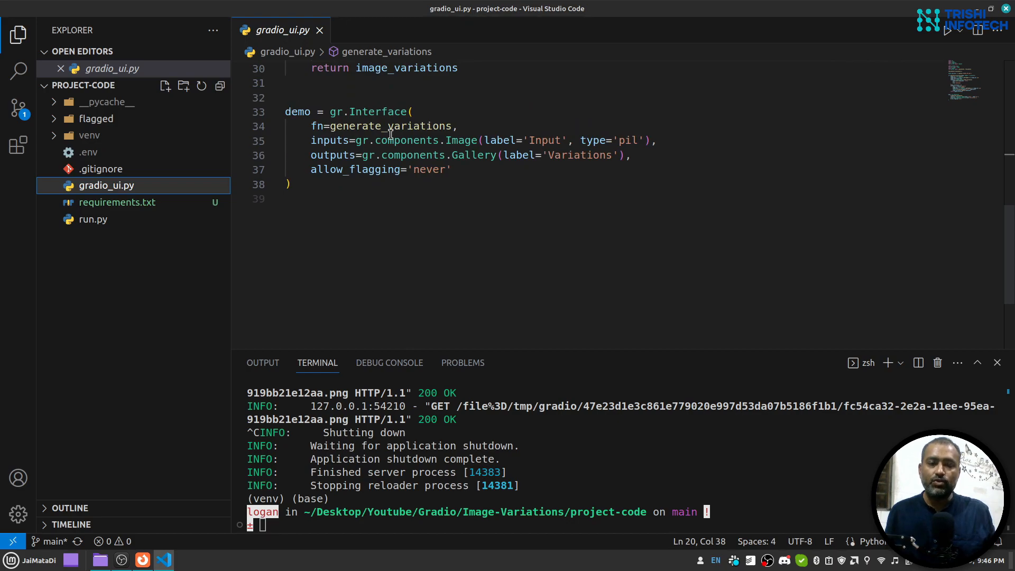
mouse_move(363, 112)
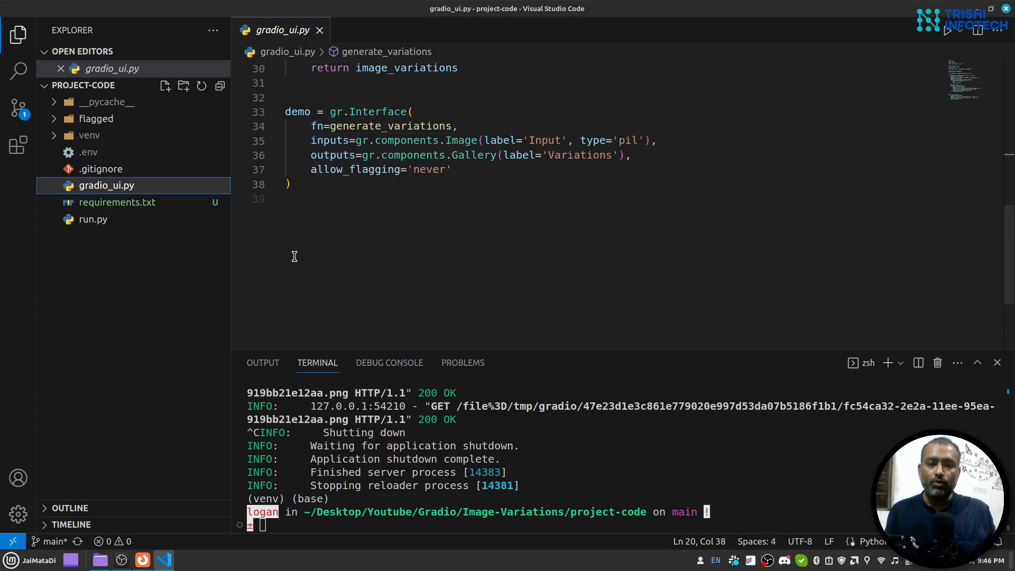
mouse_move(349, 169)
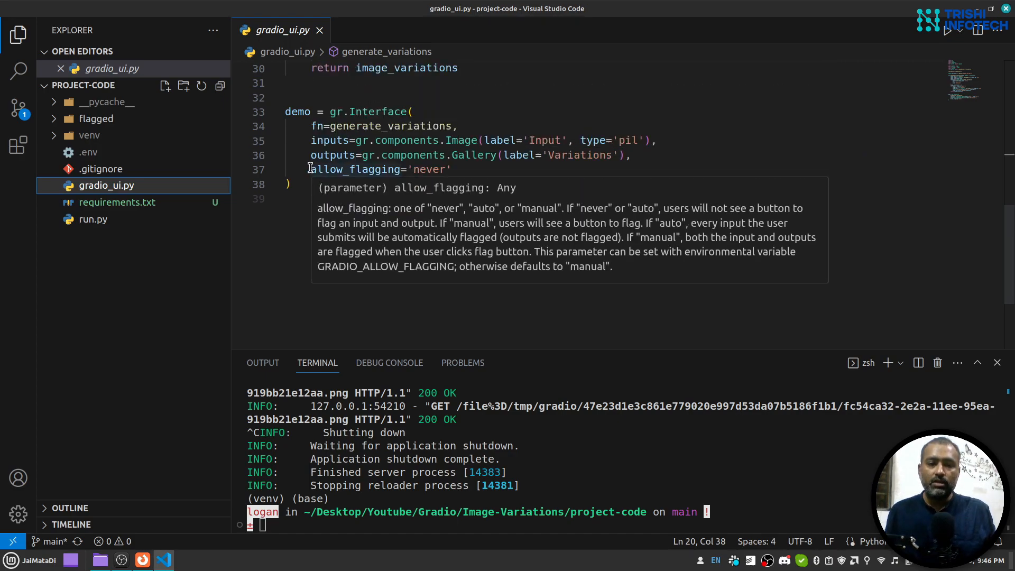
left_click_drag(311, 170, 454, 169)
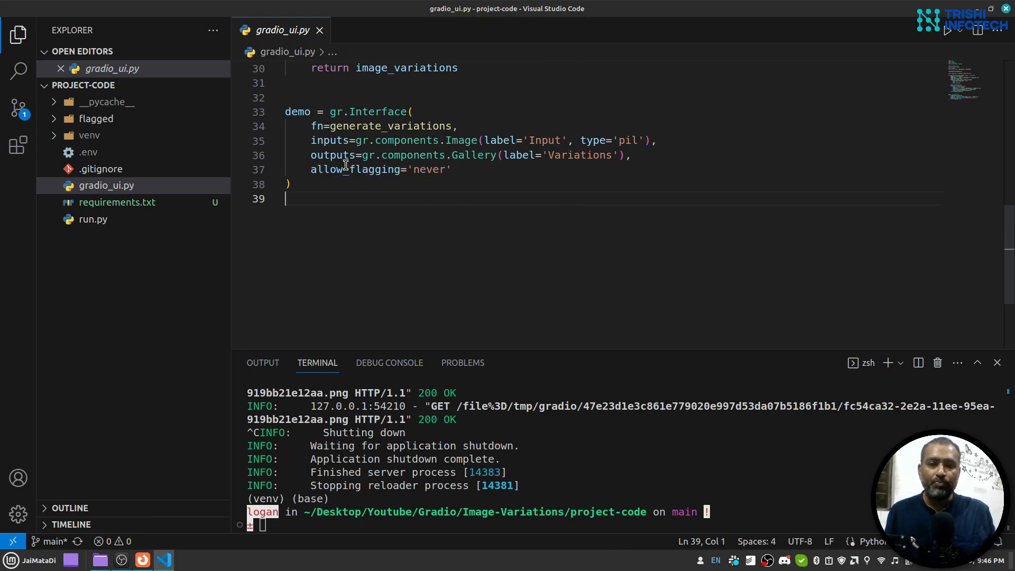
mouse_move(325, 140)
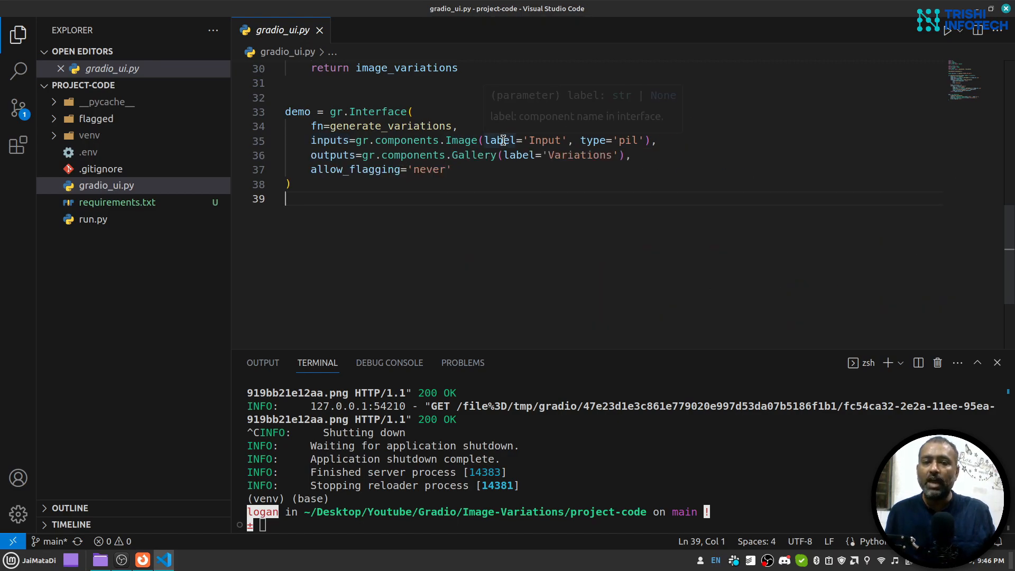
mouse_move(630, 140)
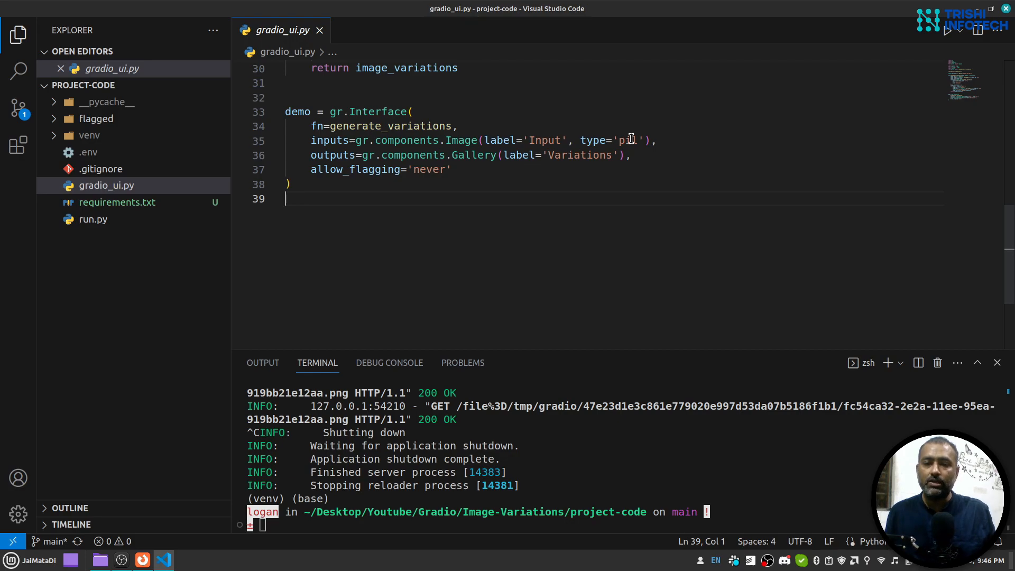
mouse_move(326, 156)
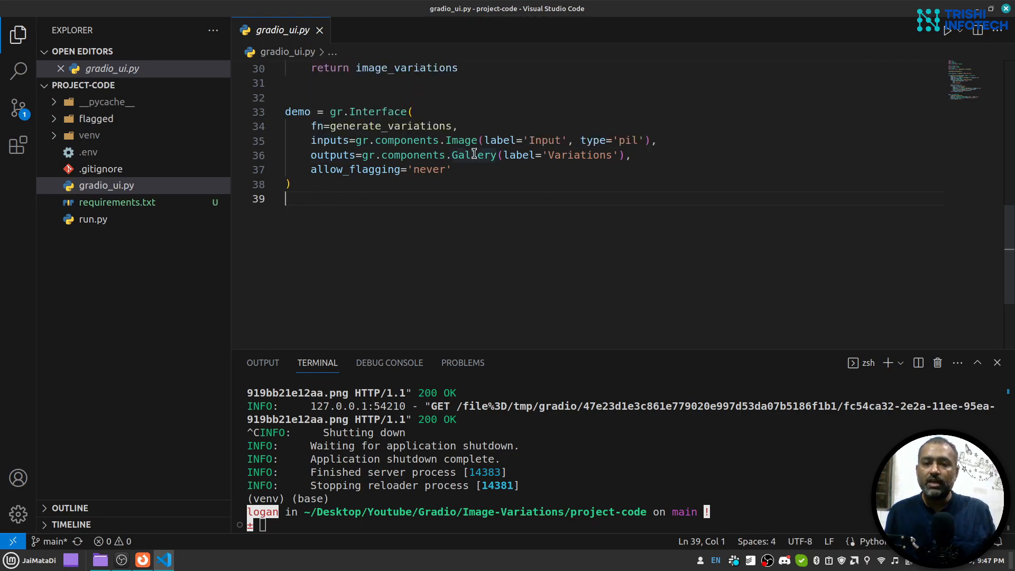
mouse_move(474, 155)
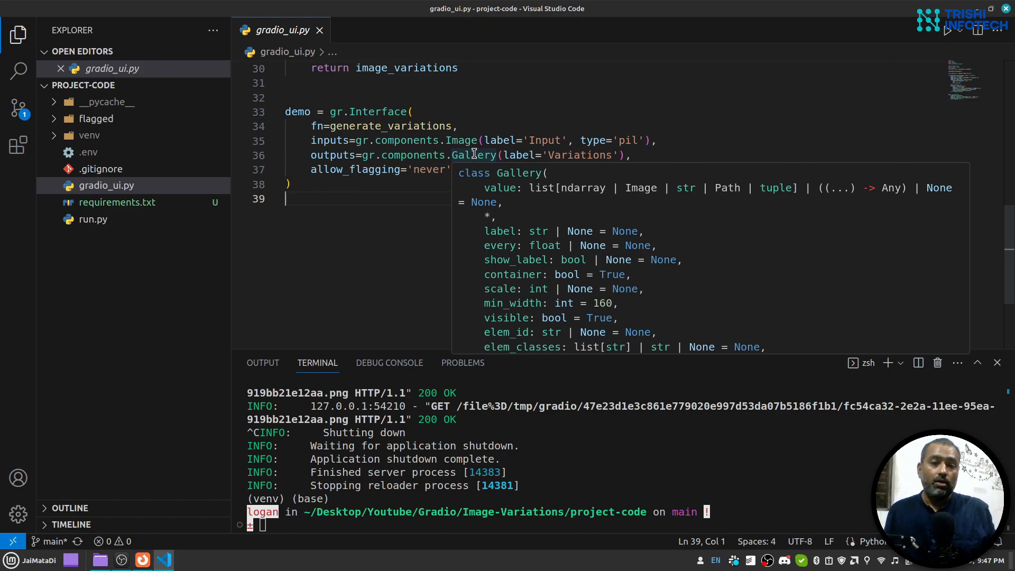
left_click(473, 169)
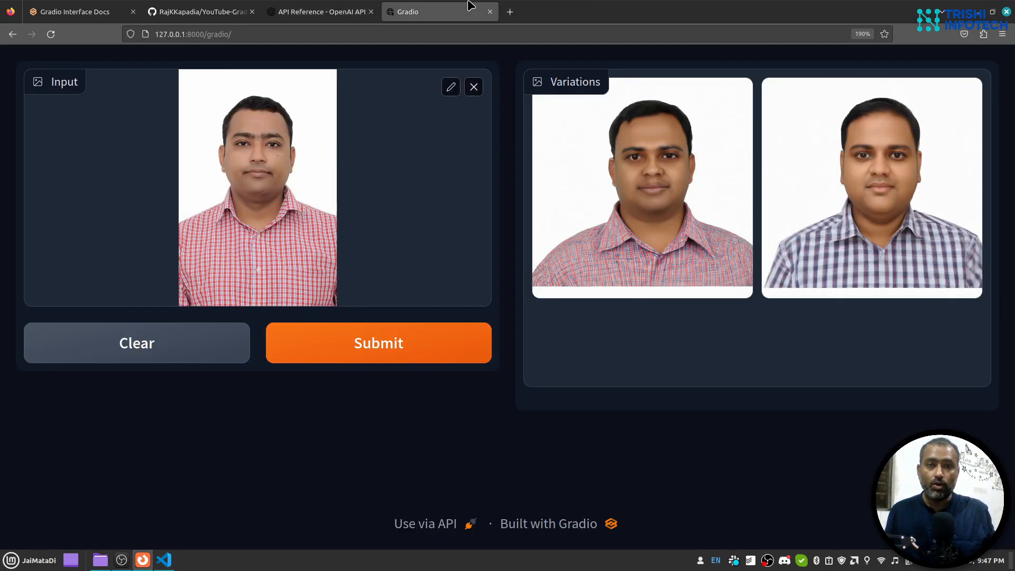
mouse_move(296, 461)
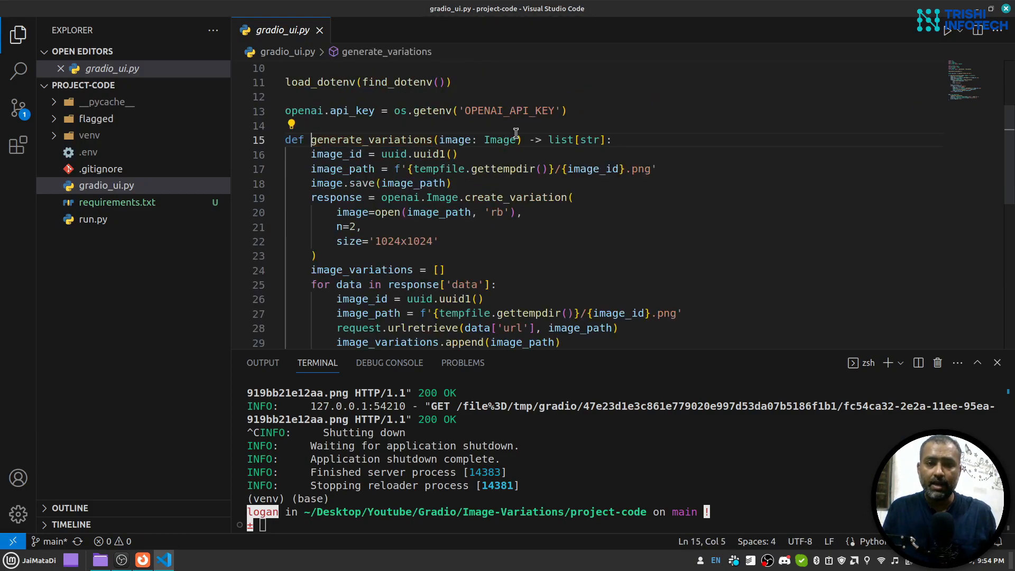
mouse_move(555, 139)
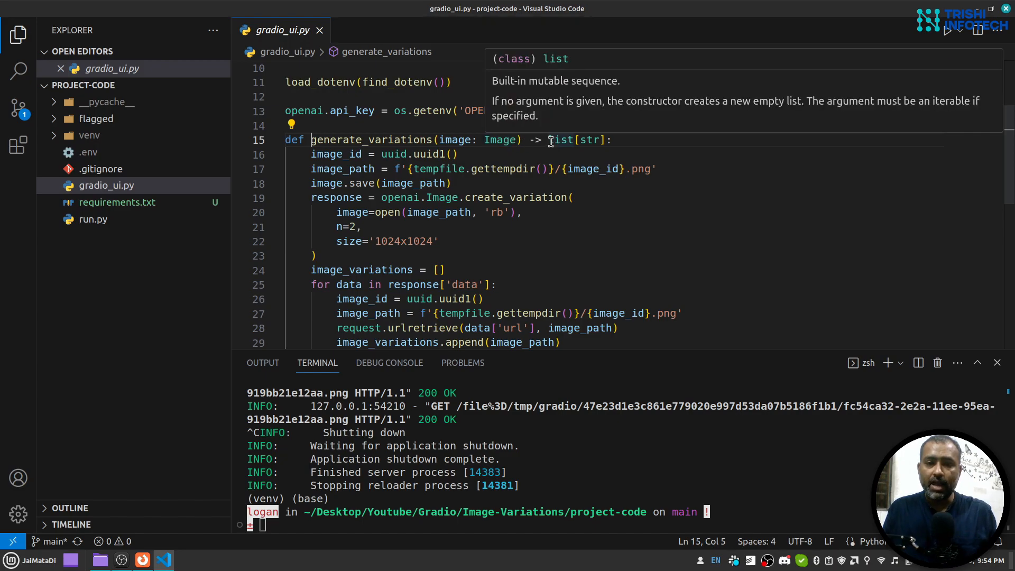
mouse_move(661, 159)
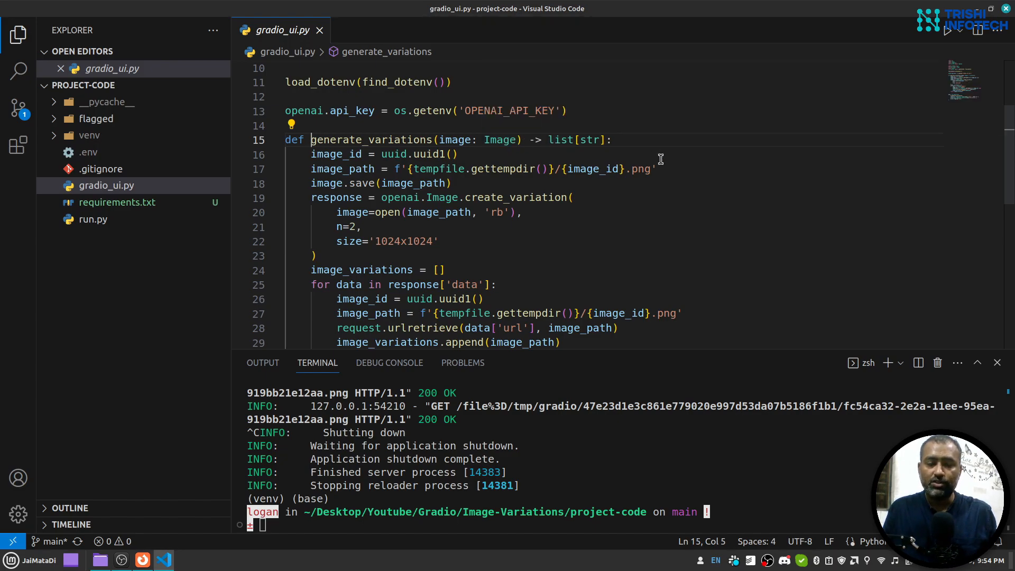
scroll("down", 3)
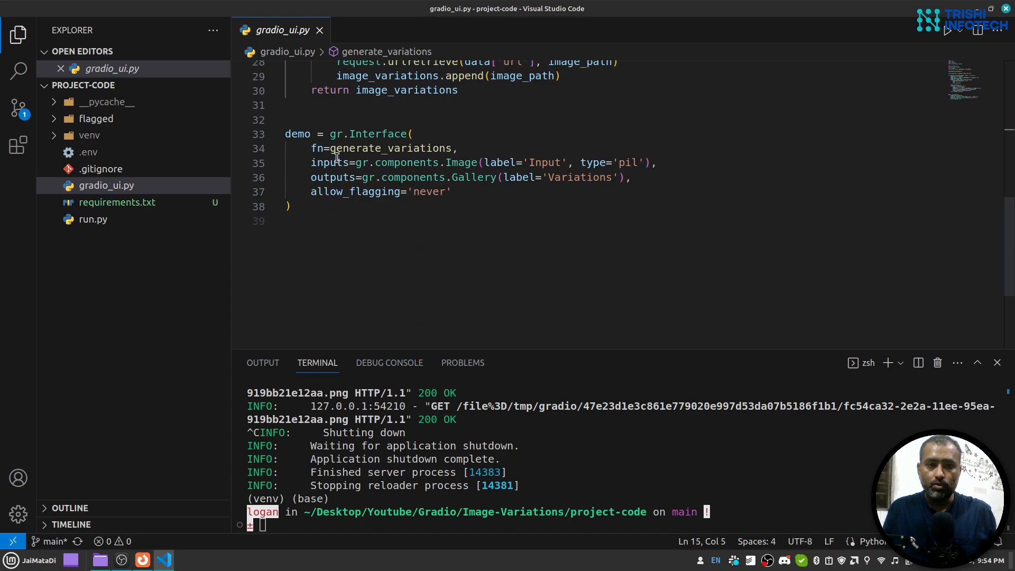
mouse_move(364, 150)
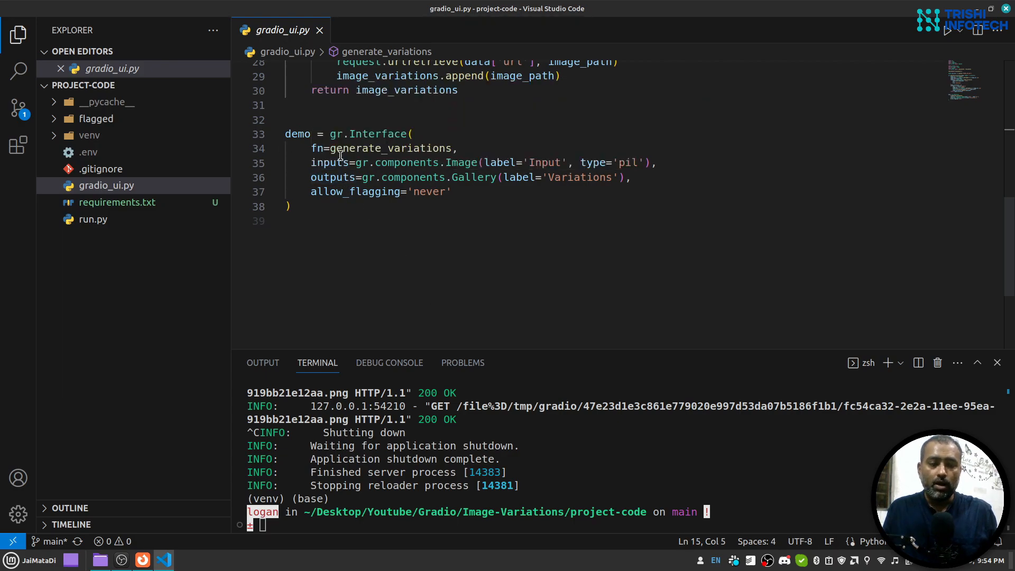
mouse_move(379, 134)
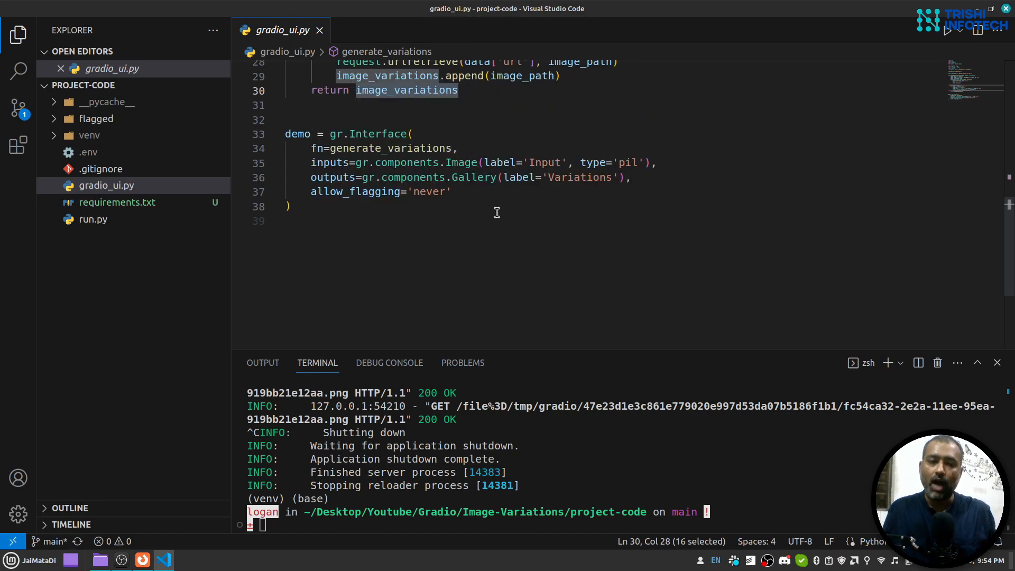
left_click(289, 207)
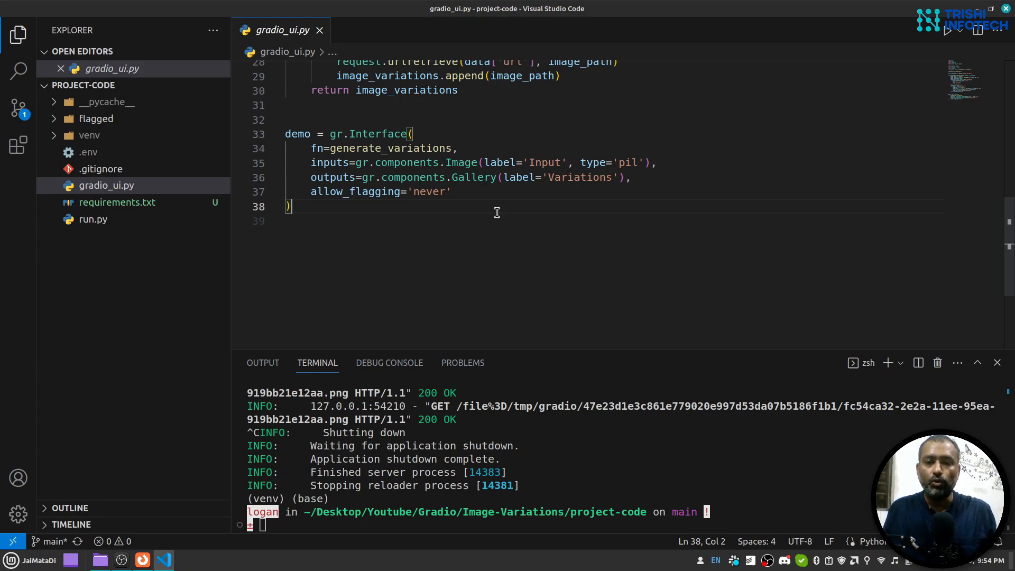
mouse_move(499, 208)
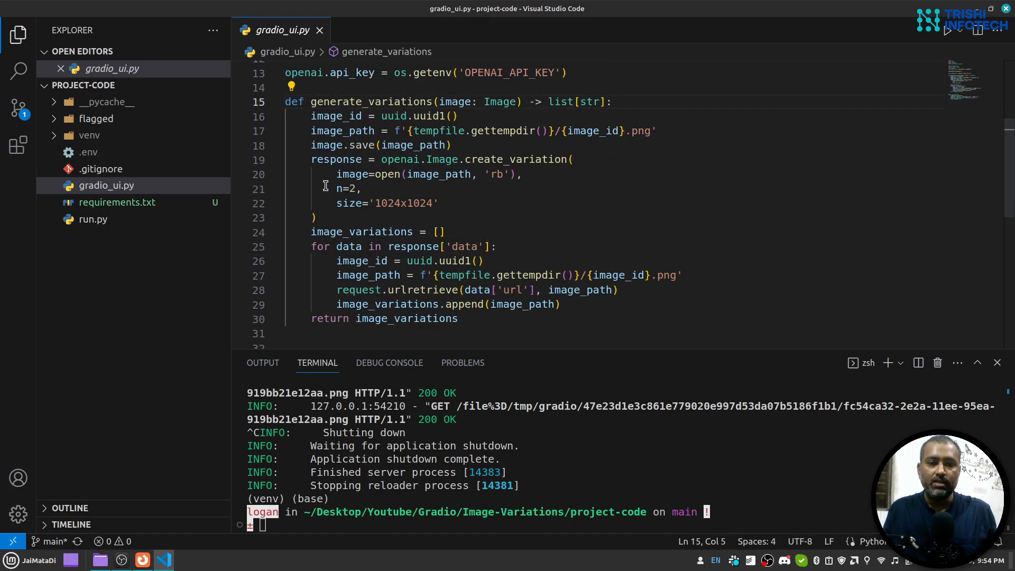
left_click_drag(311, 159, 317, 217)
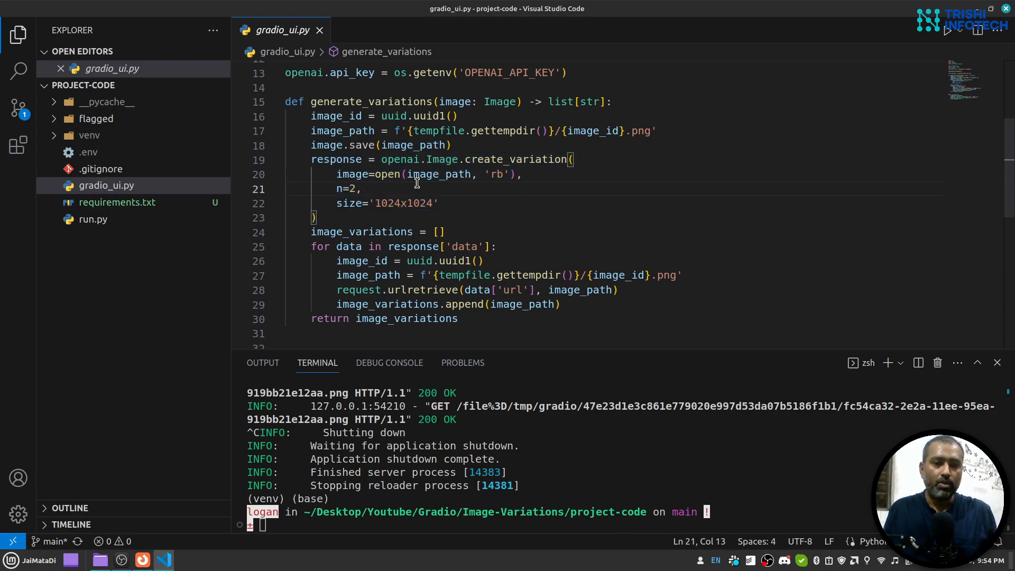
mouse_move(387, 175)
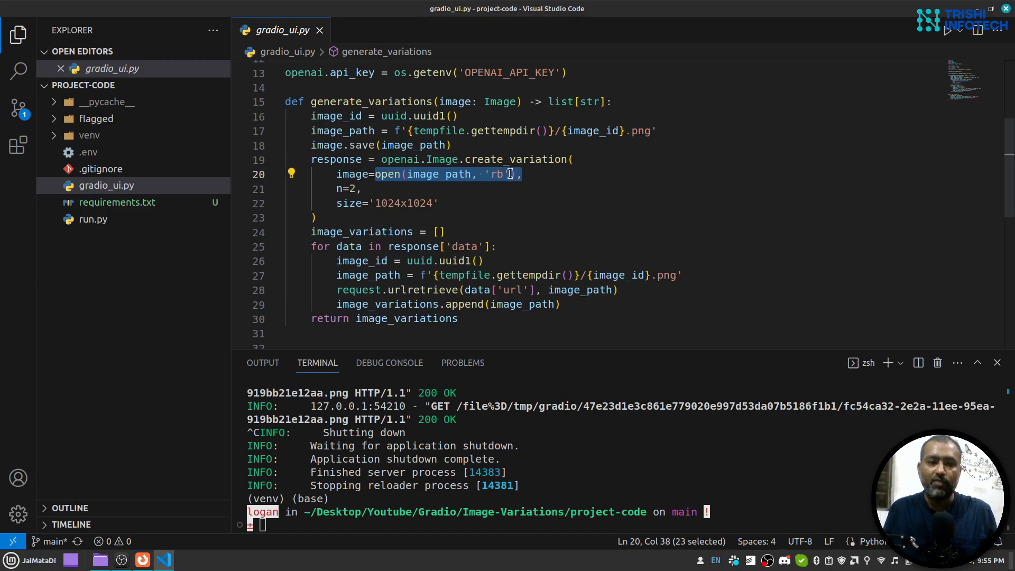
mouse_move(499, 102)
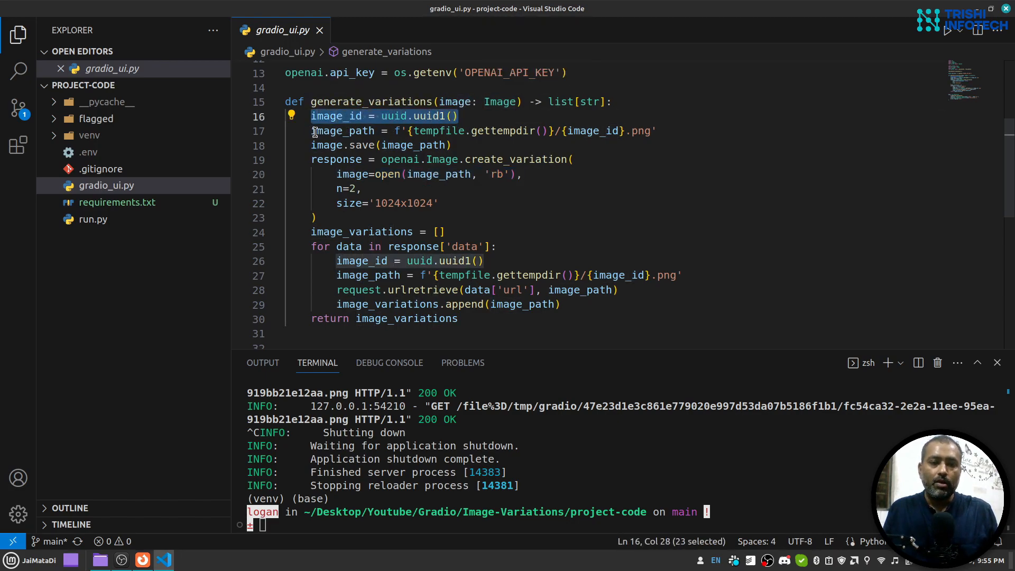
mouse_move(495, 131)
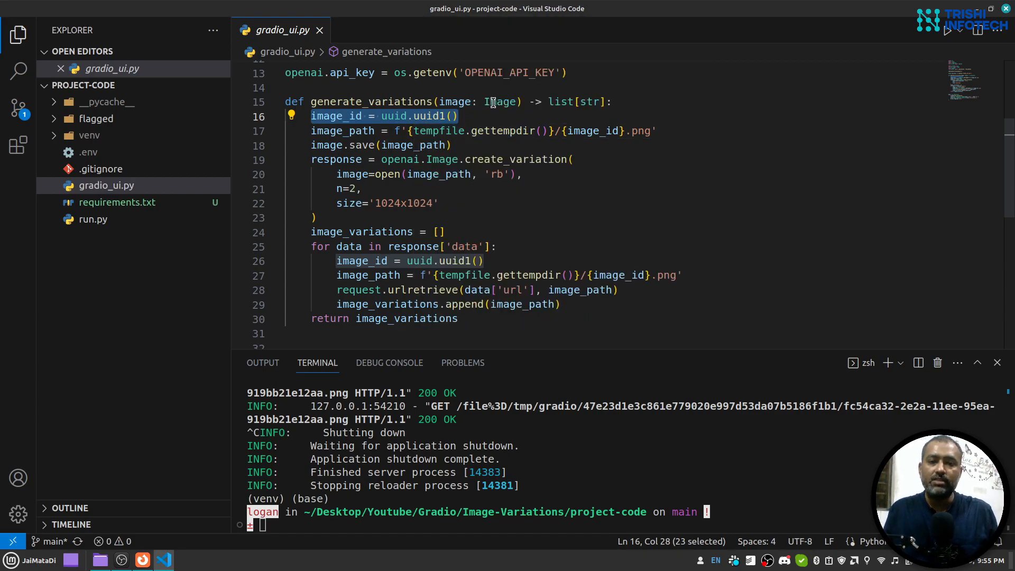
mouse_move(337, 158)
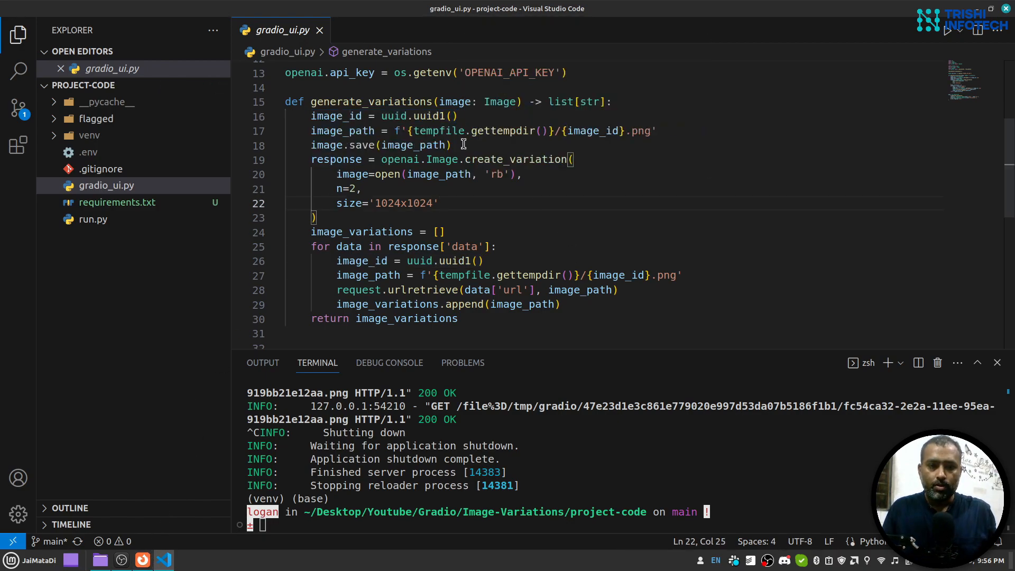
left_click(142, 560)
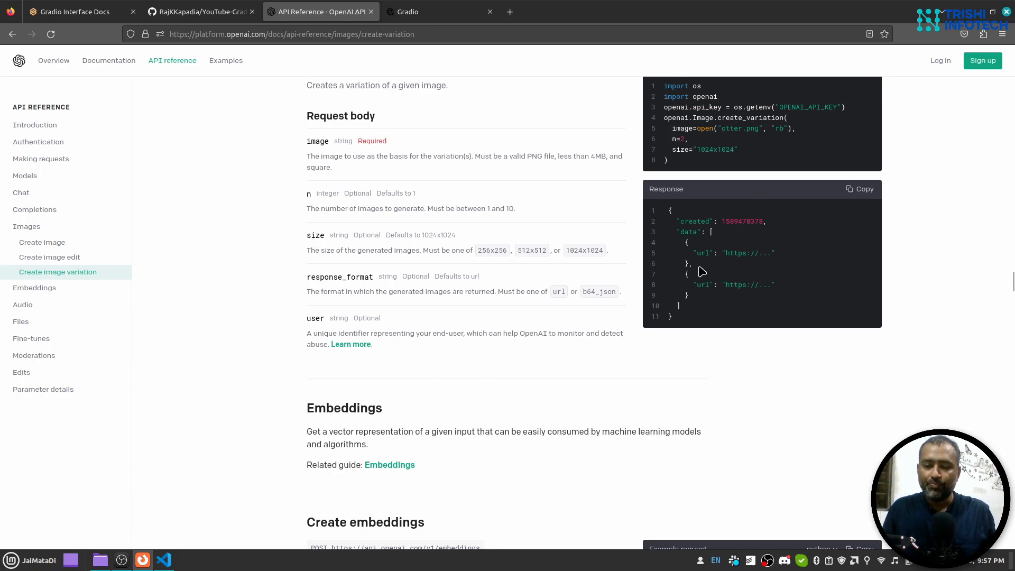
mouse_move(687, 222)
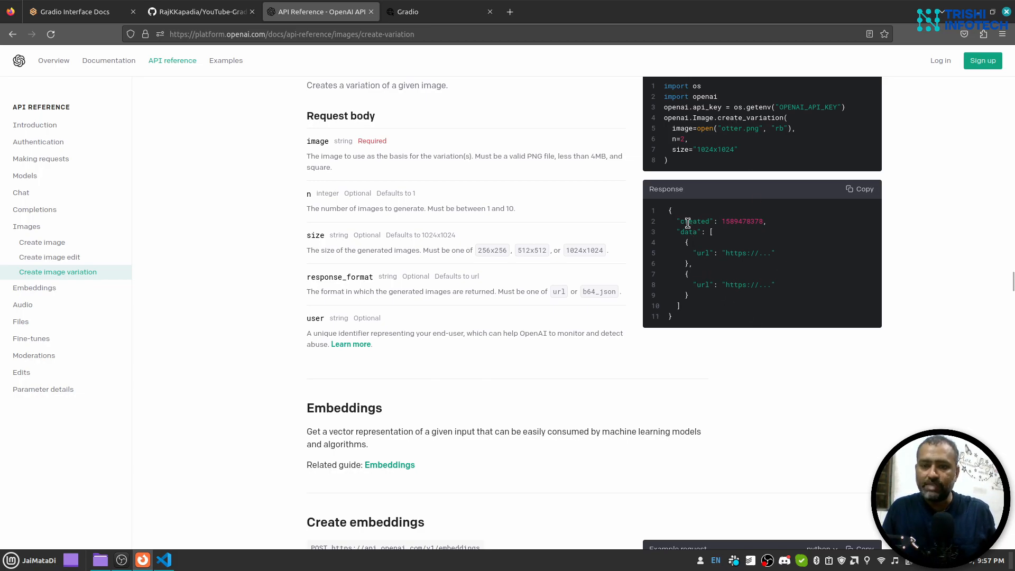
mouse_move(699, 231)
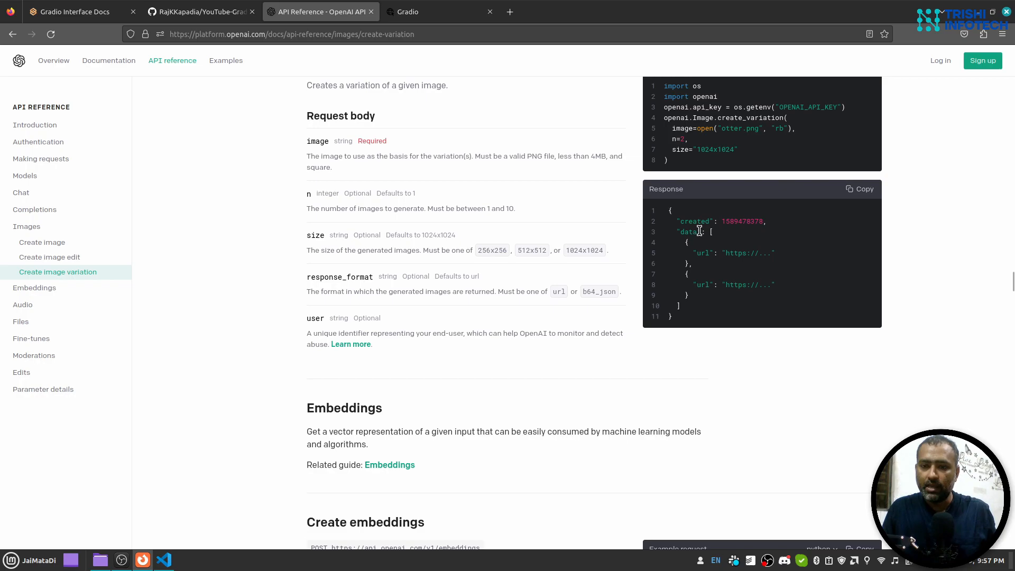
mouse_move(682, 245)
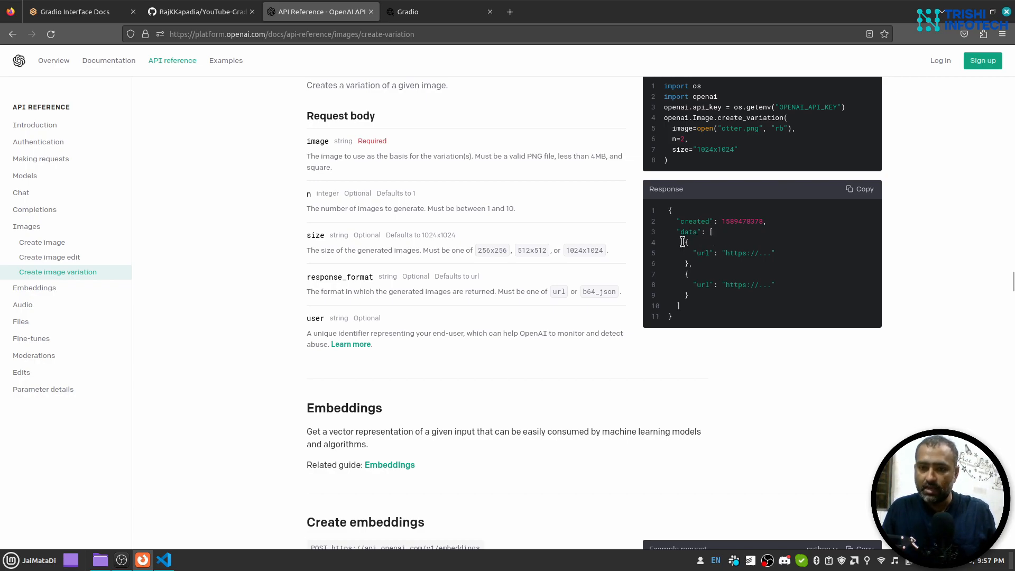
mouse_move(702, 264)
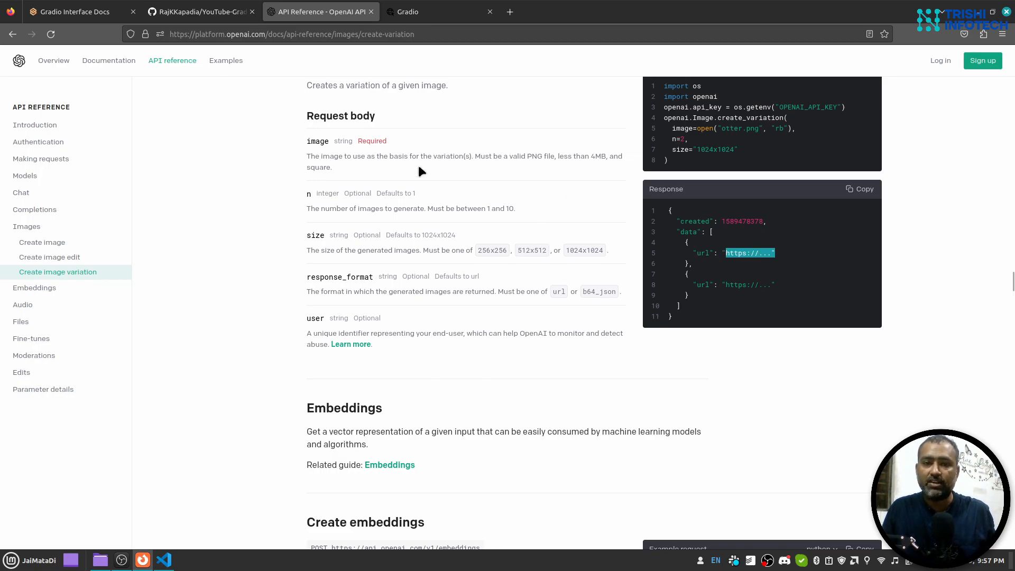
mouse_move(180, 564)
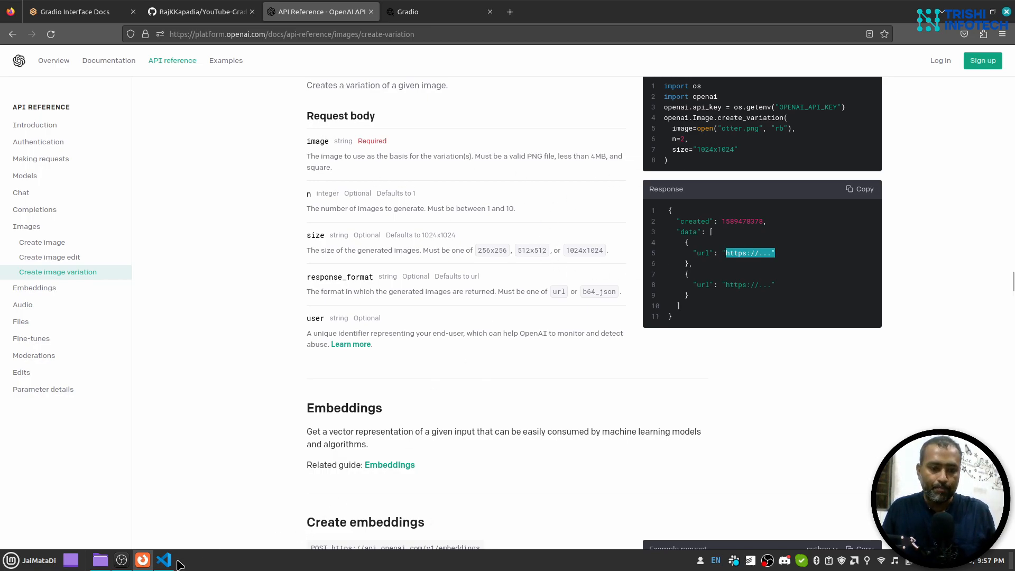
- Review generate_variations: the uuid image id, temp image_path and urlretrieve of data['url']
left_click(164, 559)
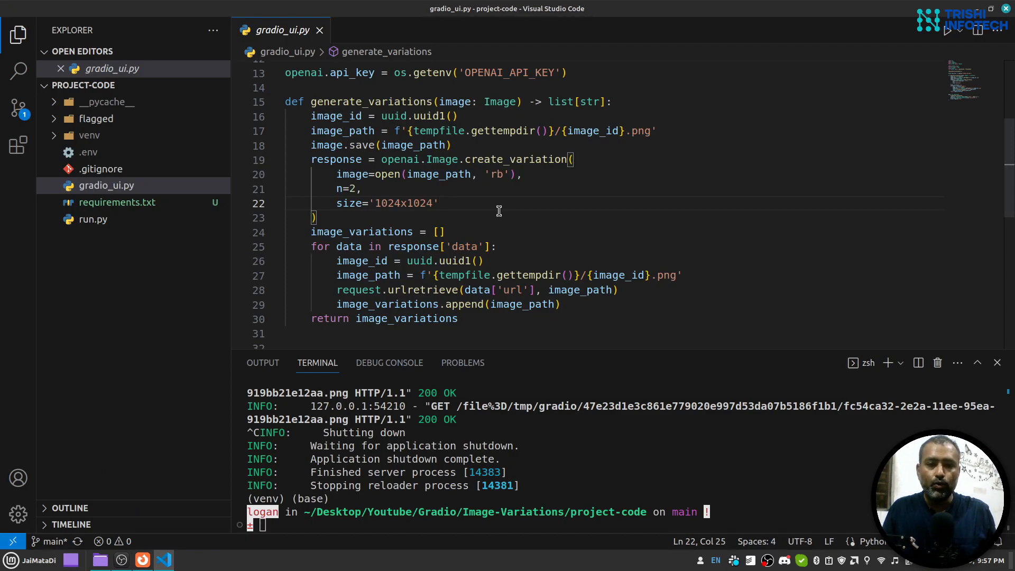
scroll("down", 3)
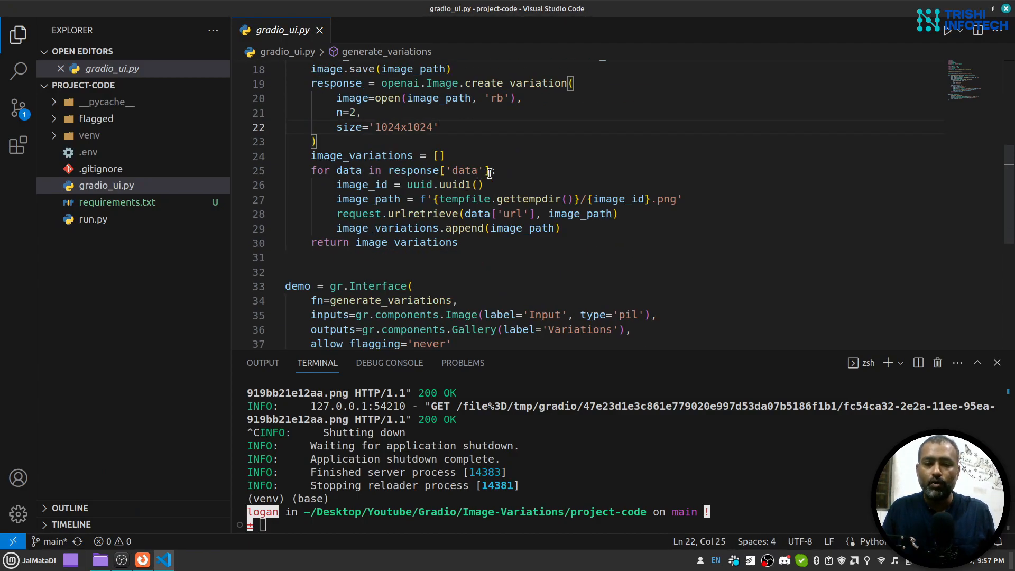
mouse_move(468, 169)
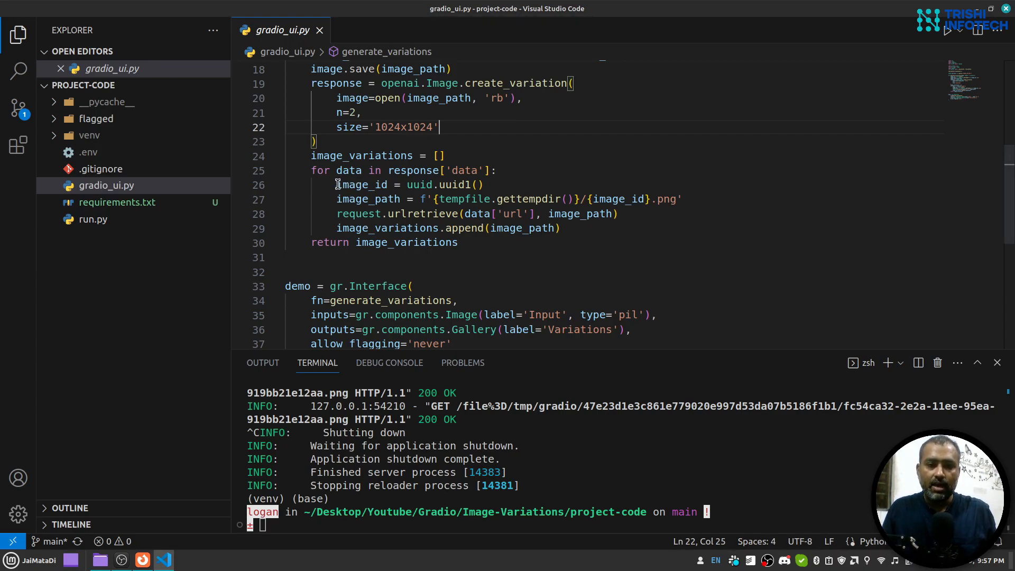
left_click_drag(336, 184, 484, 184)
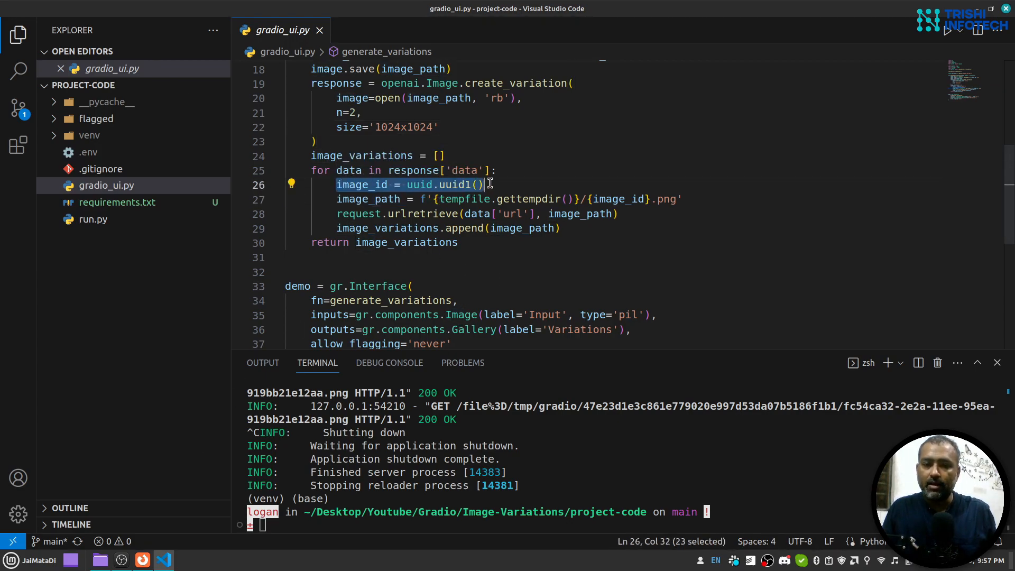
double_click(367, 199)
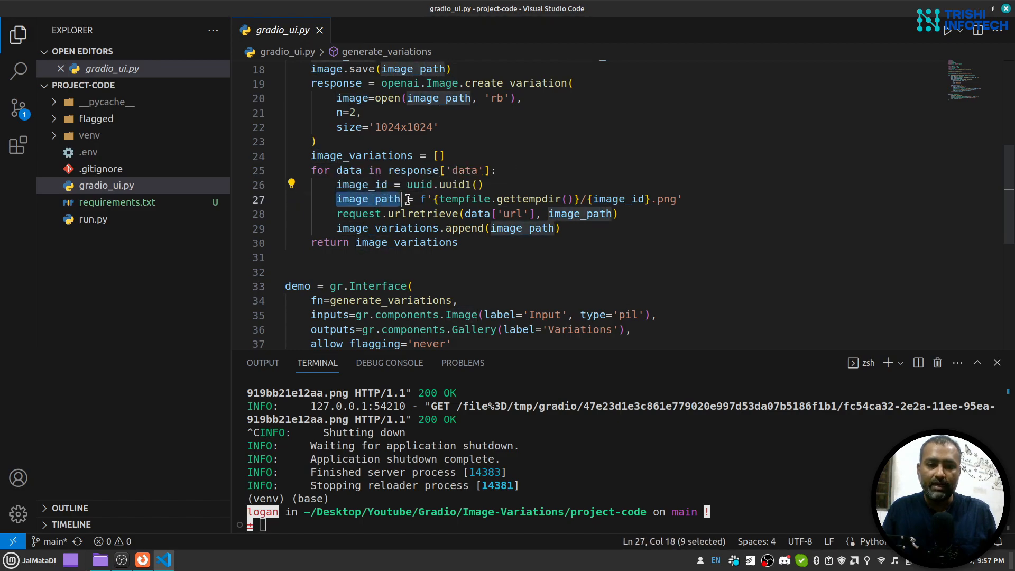
left_click_drag(336, 199, 681, 199)
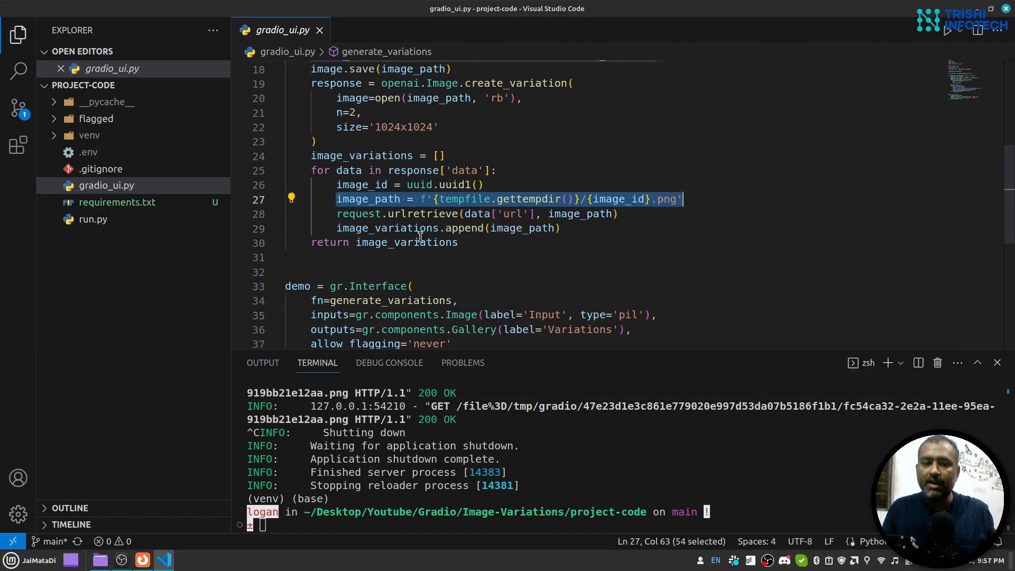
mouse_move(359, 214)
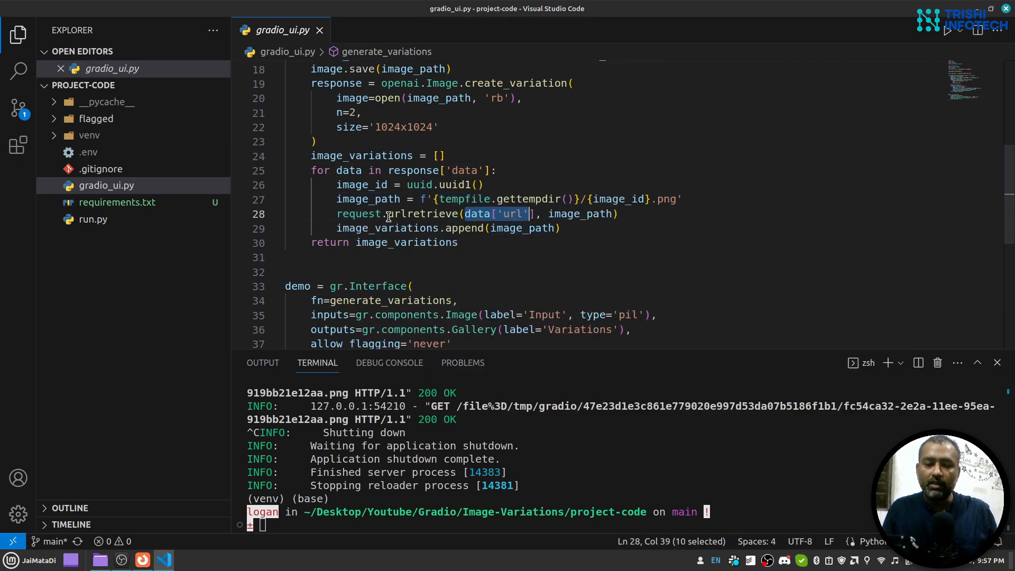
mouse_move(621, 229)
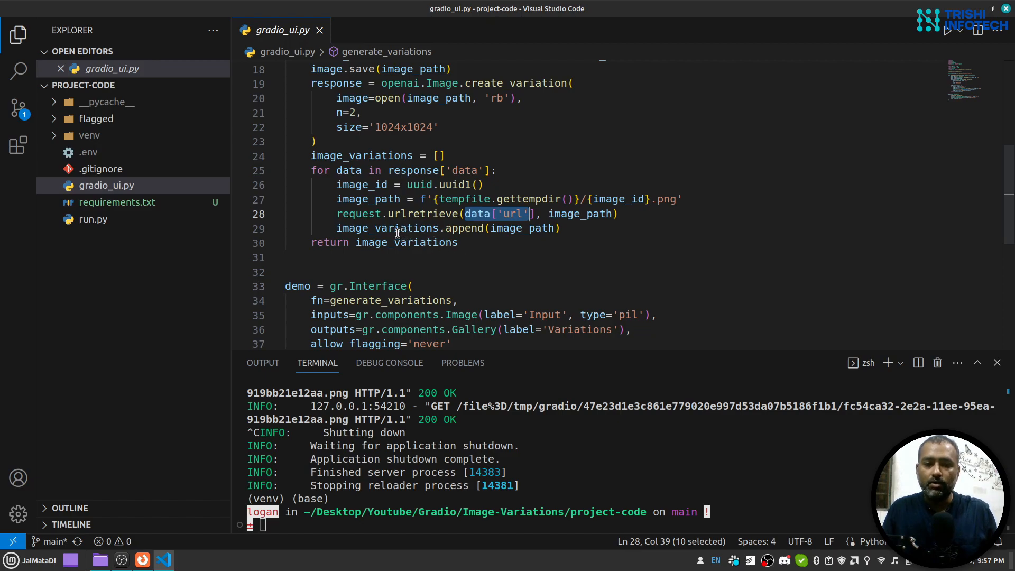
mouse_move(426, 159)
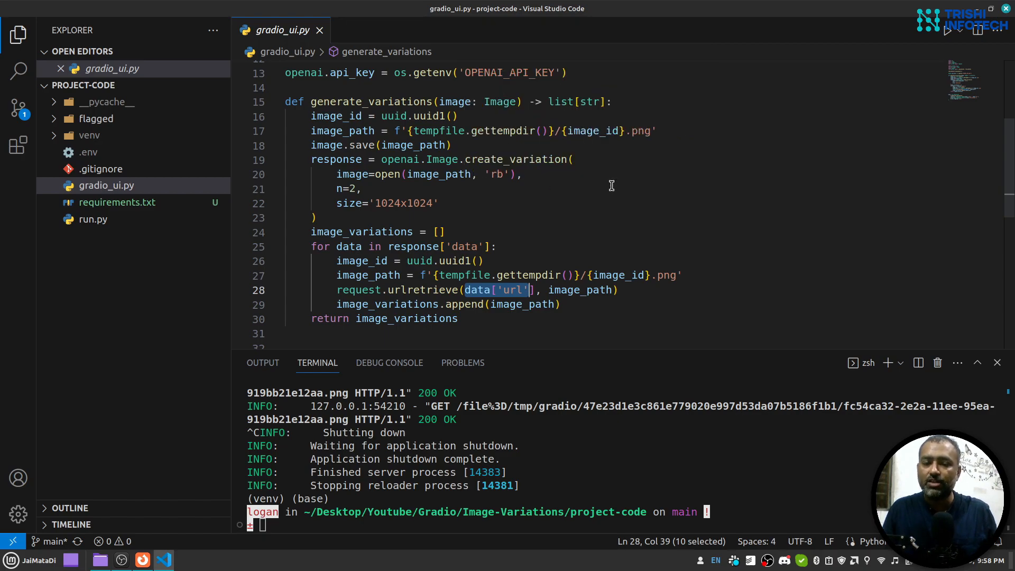
mouse_move(337, 159)
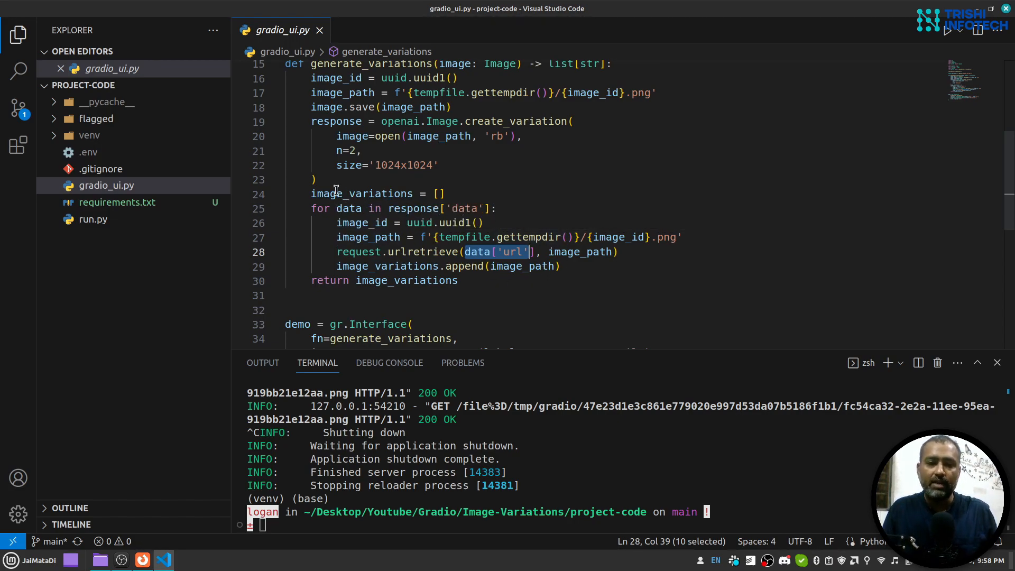
mouse_move(576, 178)
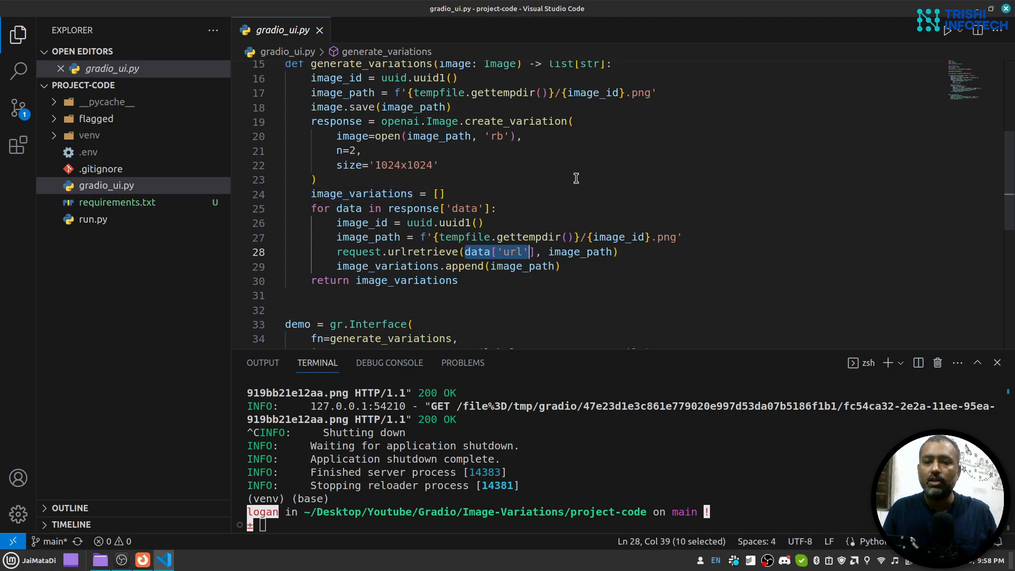
scroll("down", 3)
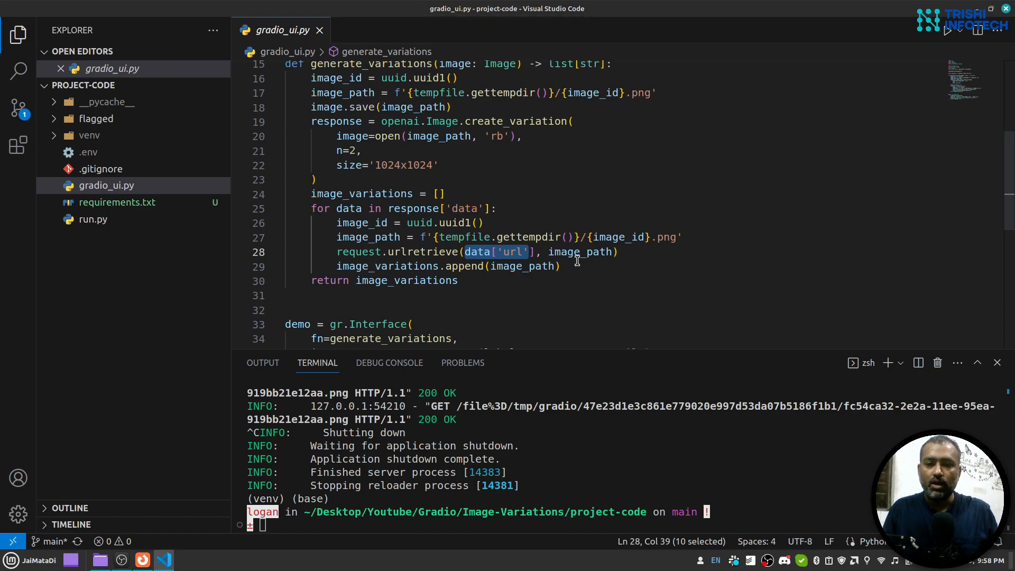
mouse_move(405, 281)
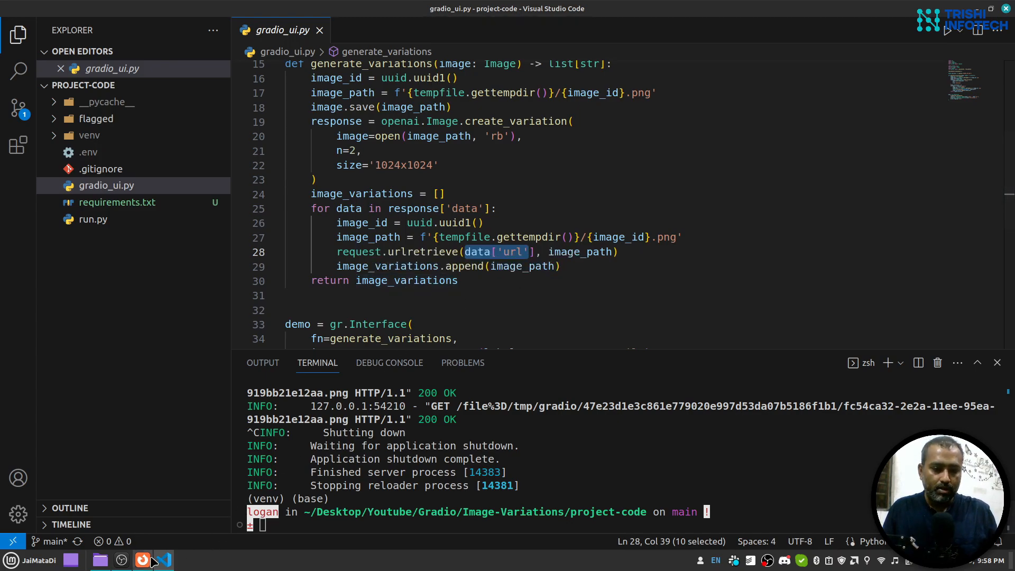
- Submit the portrait in Gradio, getting 'Connection errored out', and return to VS Code
left_click(141, 559)
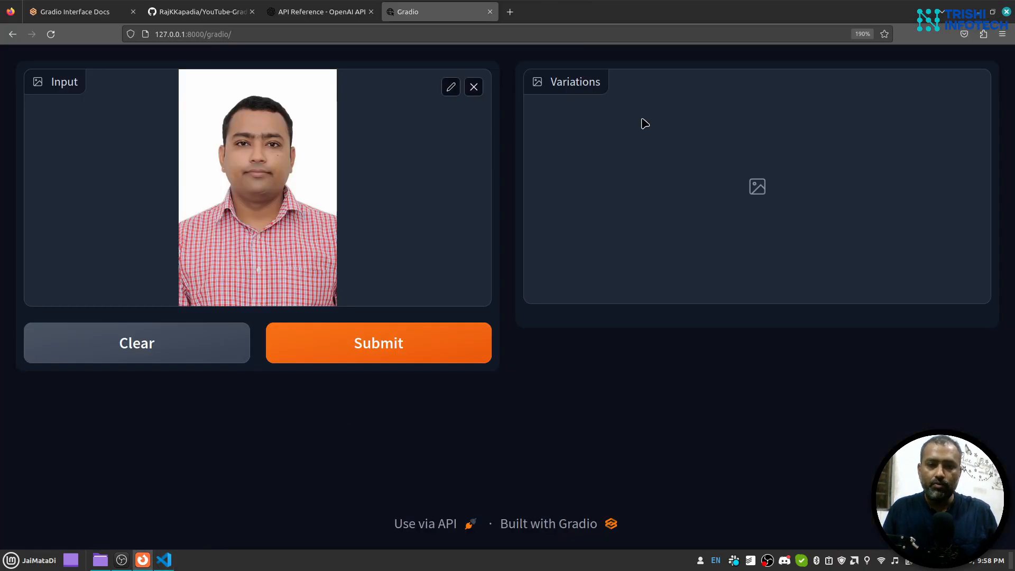
mouse_move(557, 336)
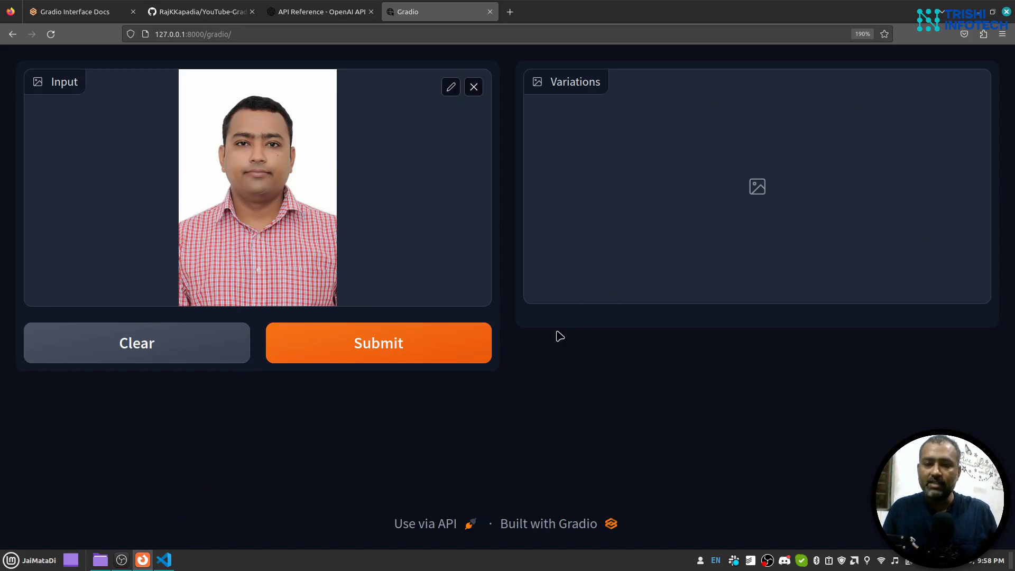
left_click(380, 344)
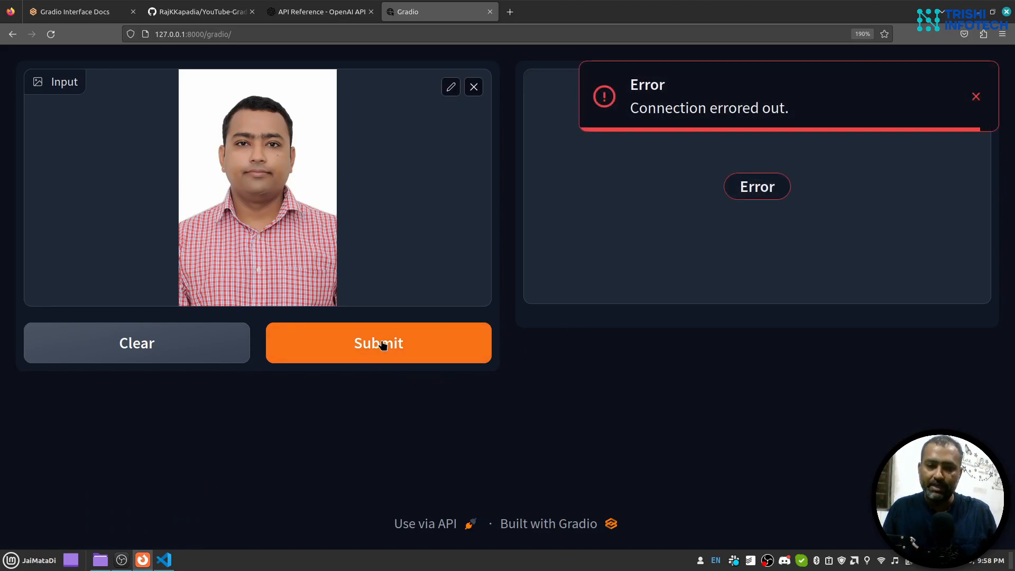
left_click(163, 560)
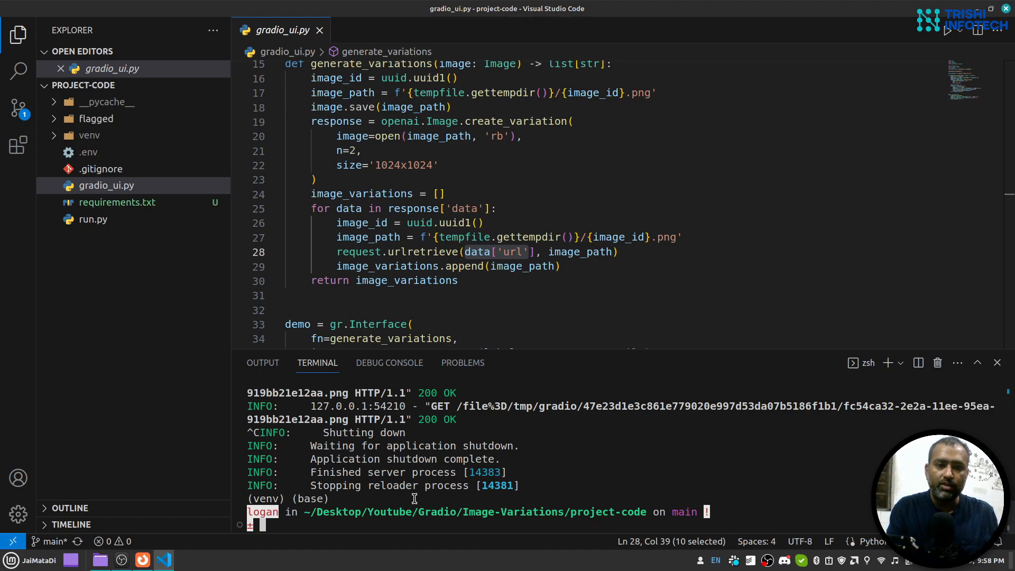
mouse_move(471, 441)
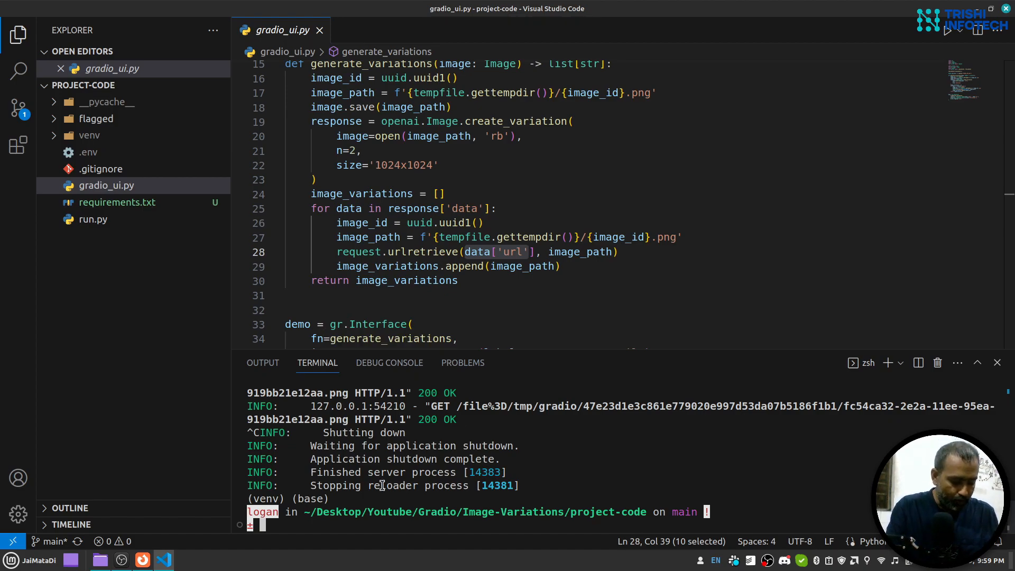
- Run uvicorn run:app --reload in the terminal, then bring up run.py
type("uv")
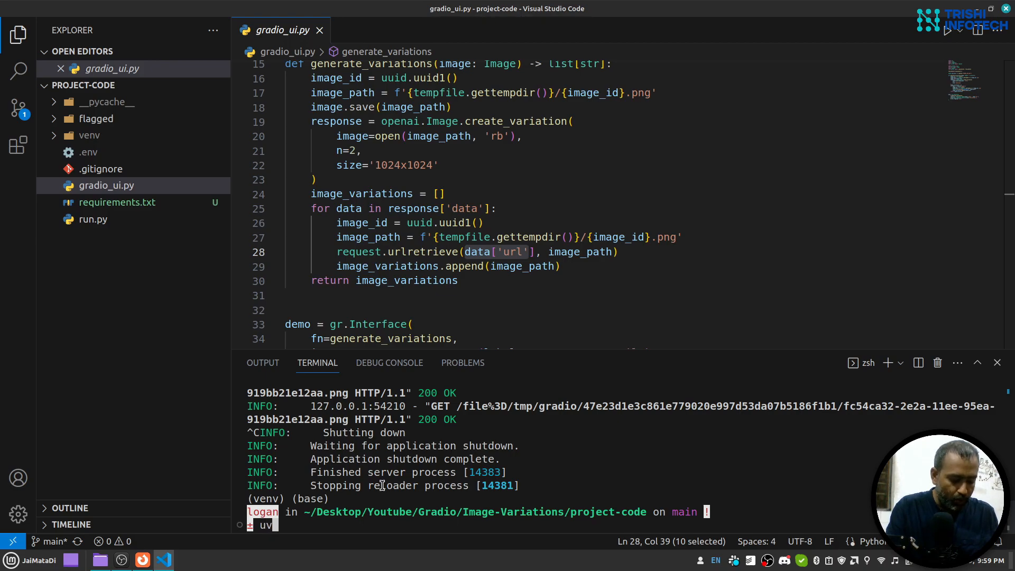
type("icorn")
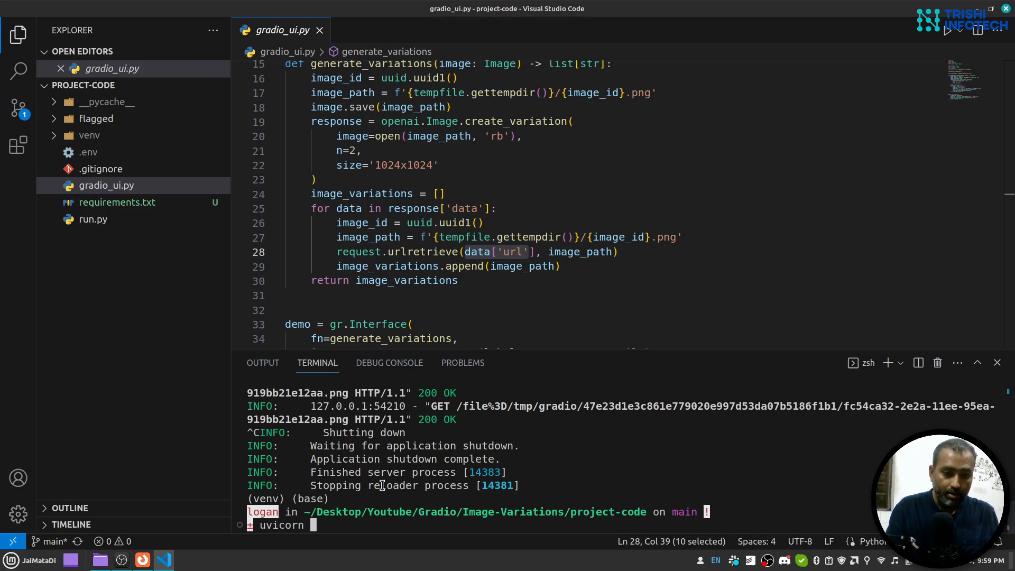
type("run")
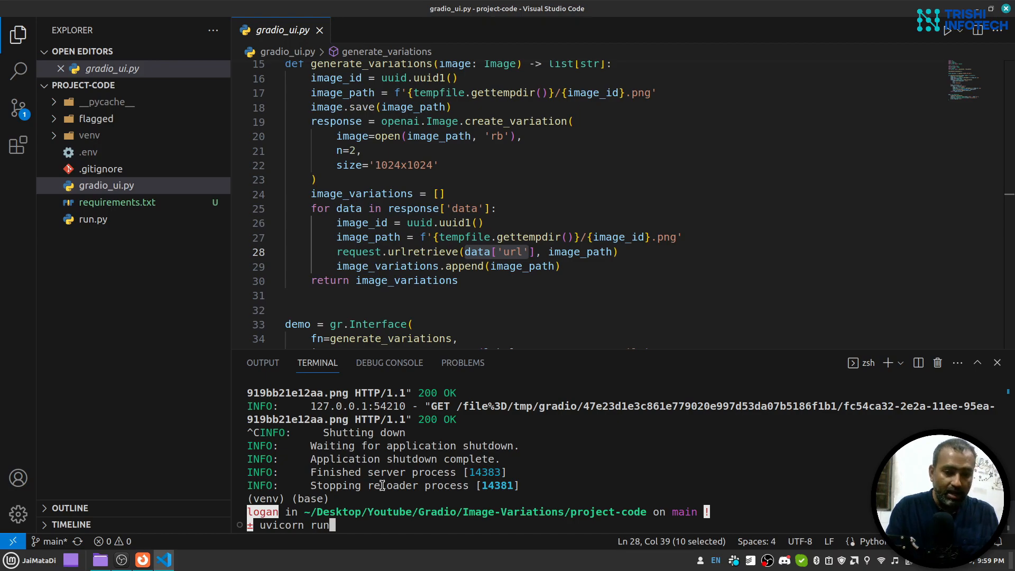
type(":app")
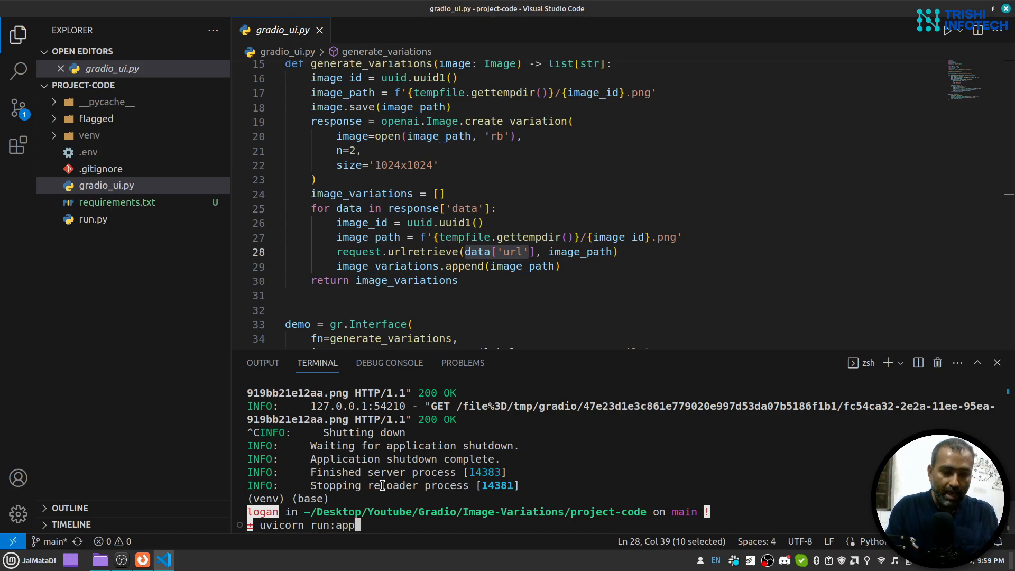
type("--")
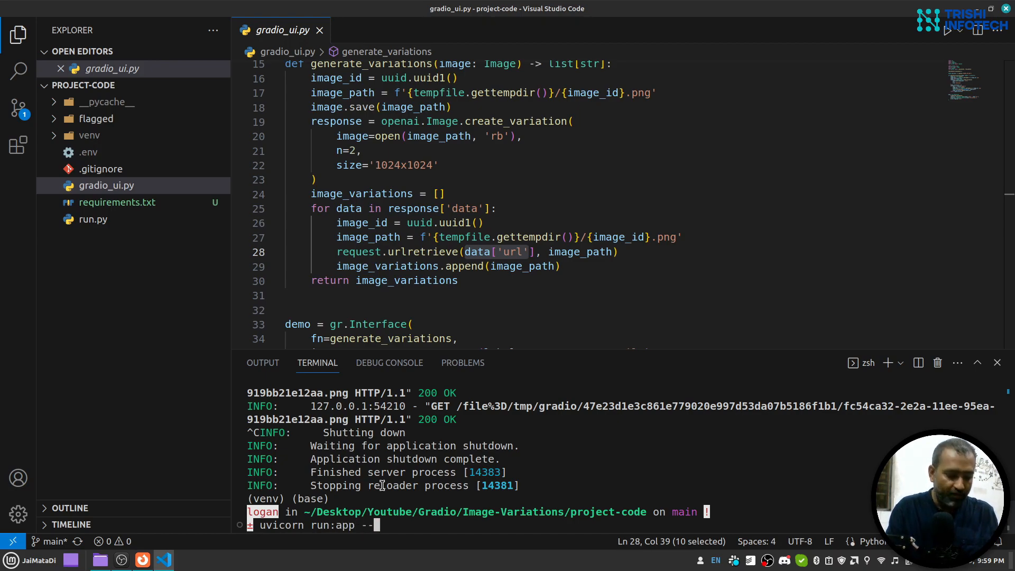
type("reload")
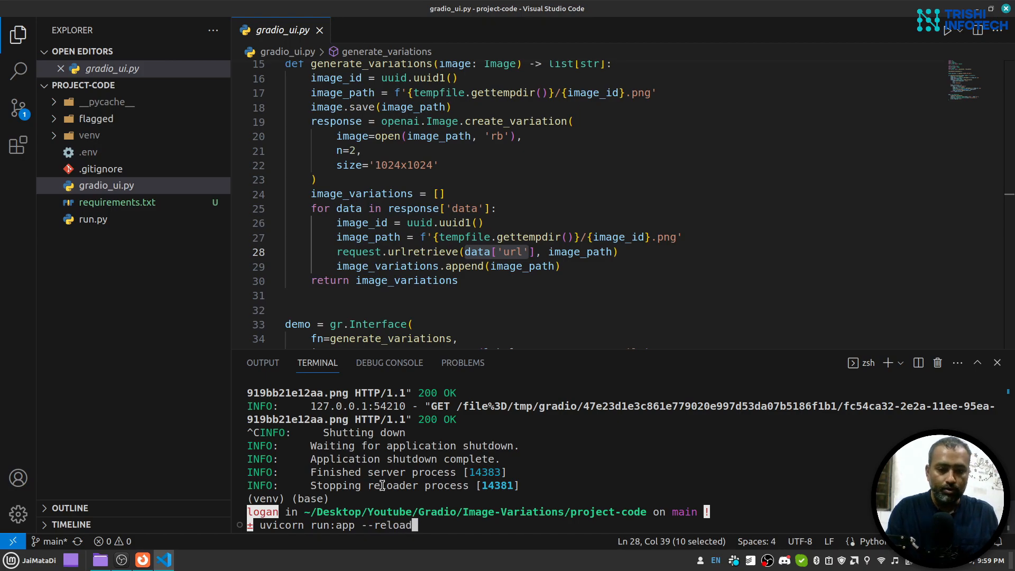
key("Enter")
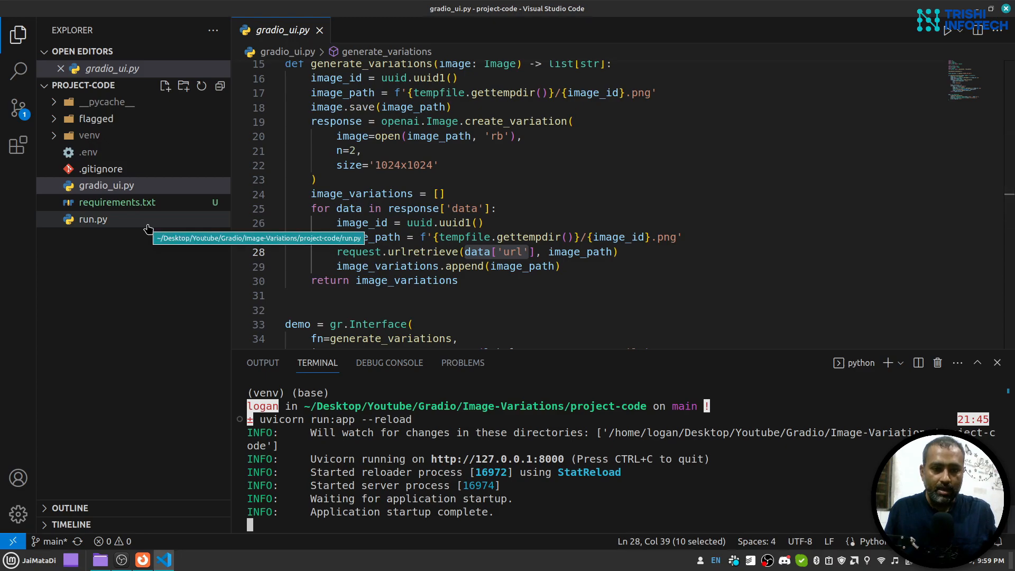
left_click(93, 218)
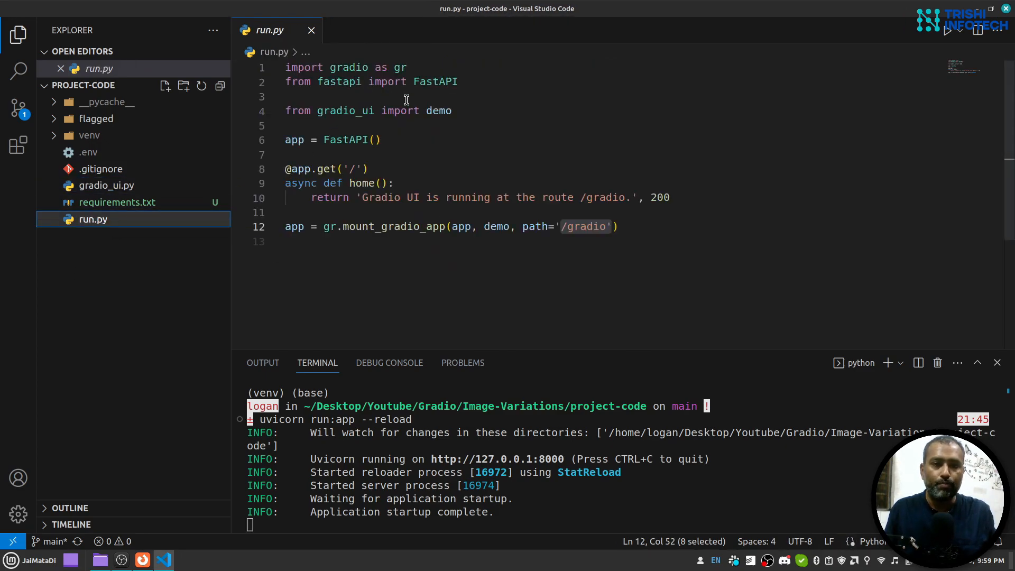
mouse_move(338, 81)
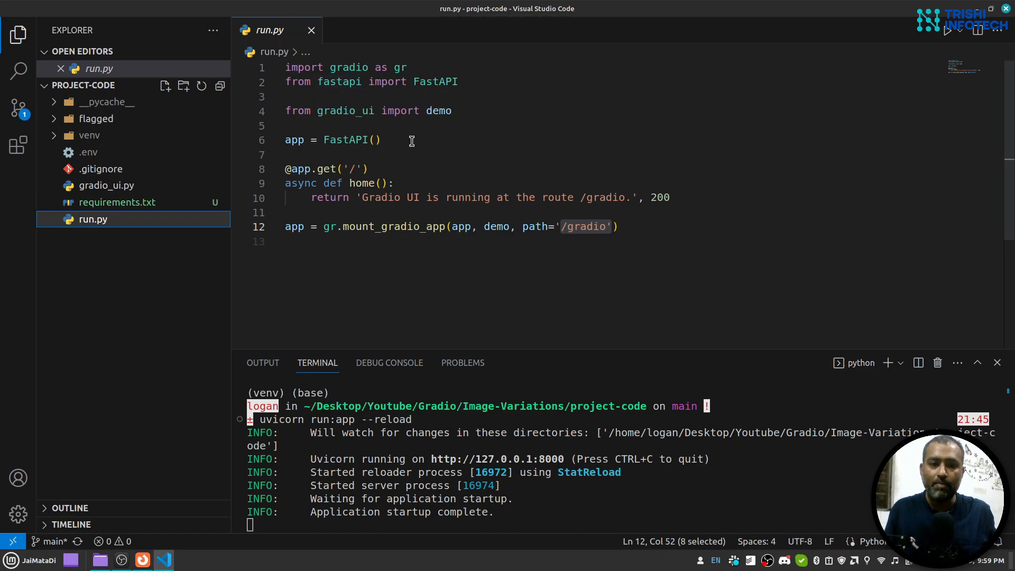
mouse_move(287, 168)
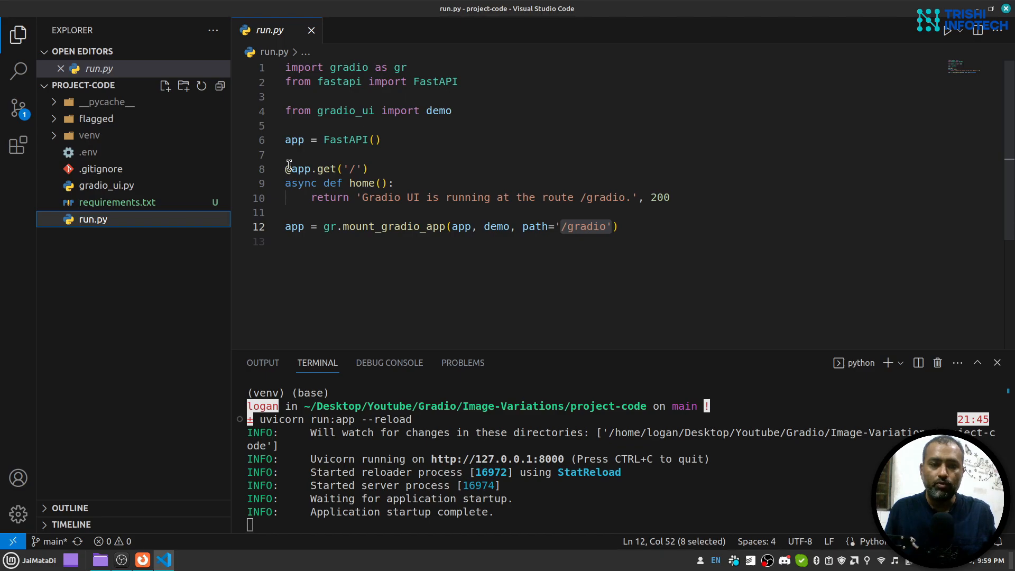
- Select the home route handler in run.py and review how mount_gradio_app attaches the demo
left_click_drag(286, 168, 669, 198)
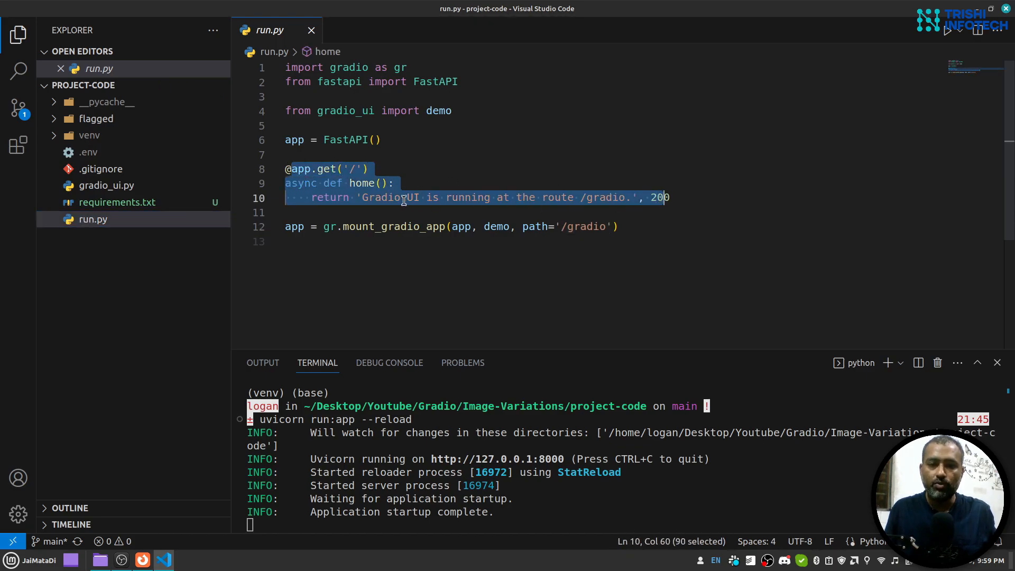
mouse_move(582, 205)
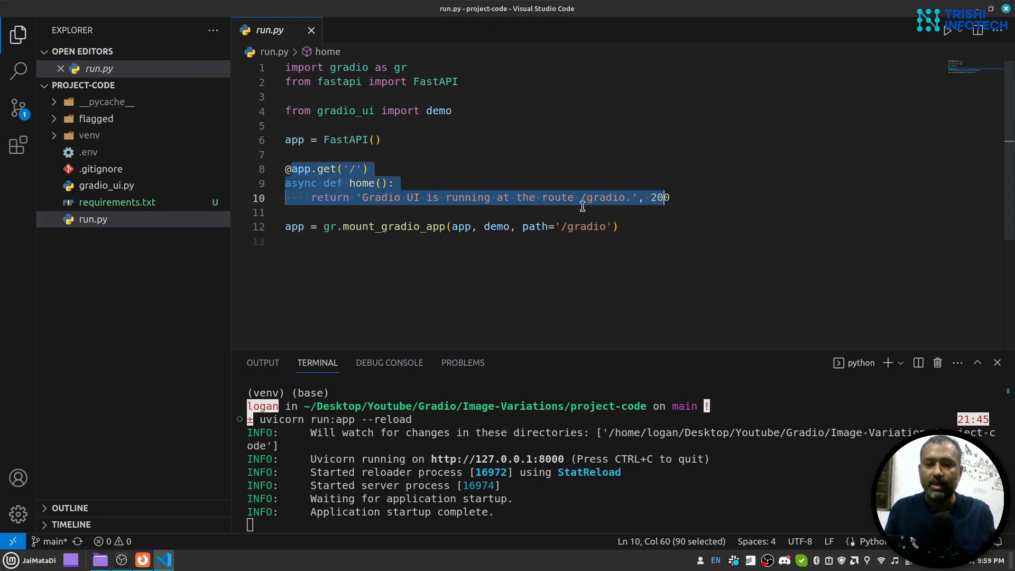
mouse_move(619, 203)
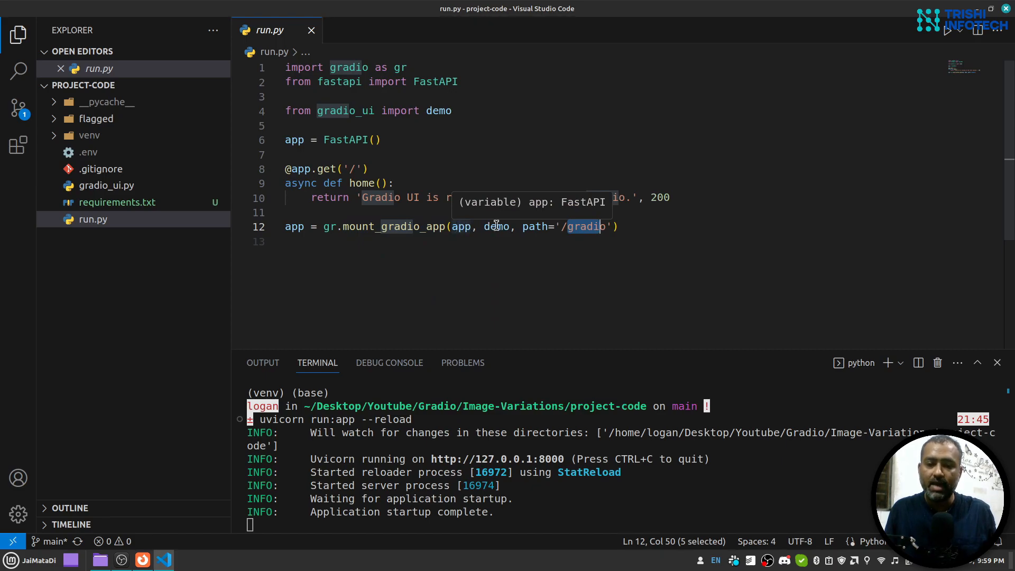
mouse_move(497, 226)
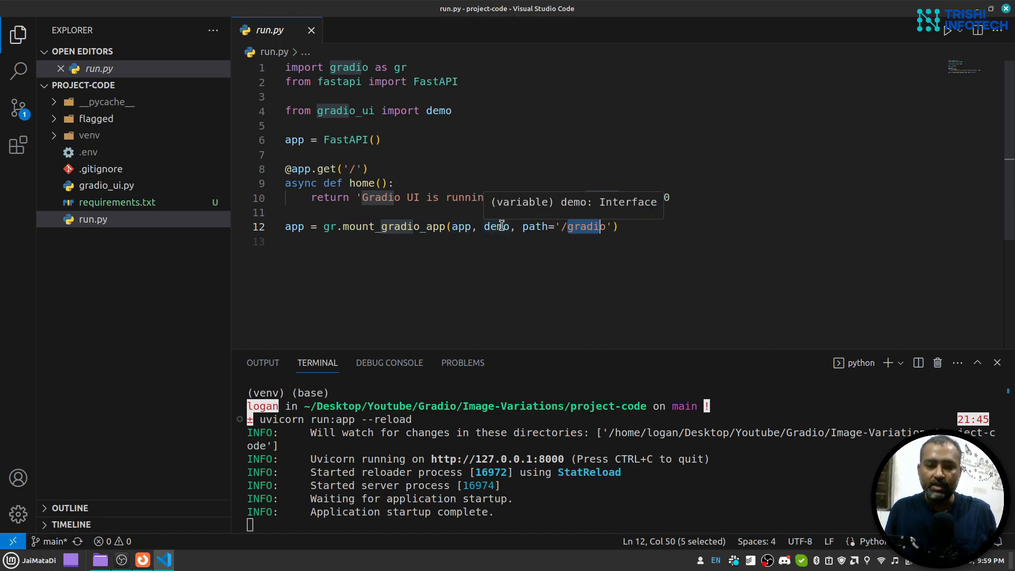
left_click(108, 185)
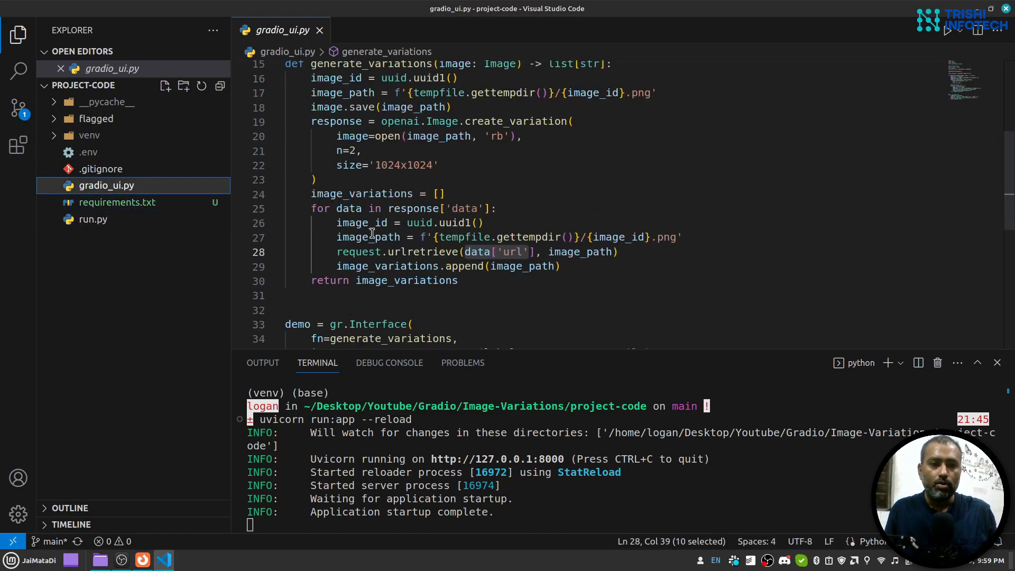
left_click(93, 220)
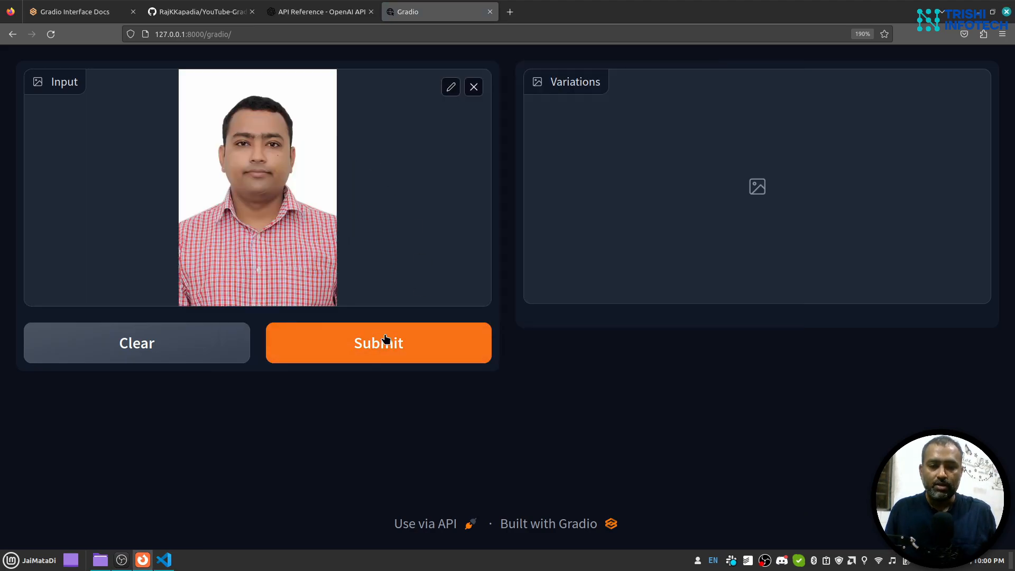
- Resubmit the portrait for variations and check the server logs while it processes
left_click(378, 343)
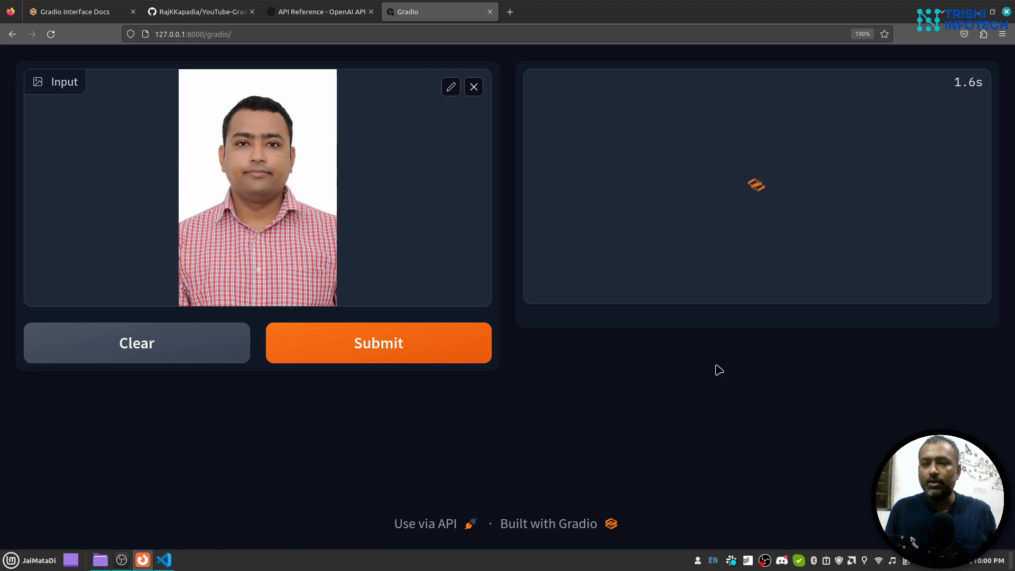
mouse_move(748, 273)
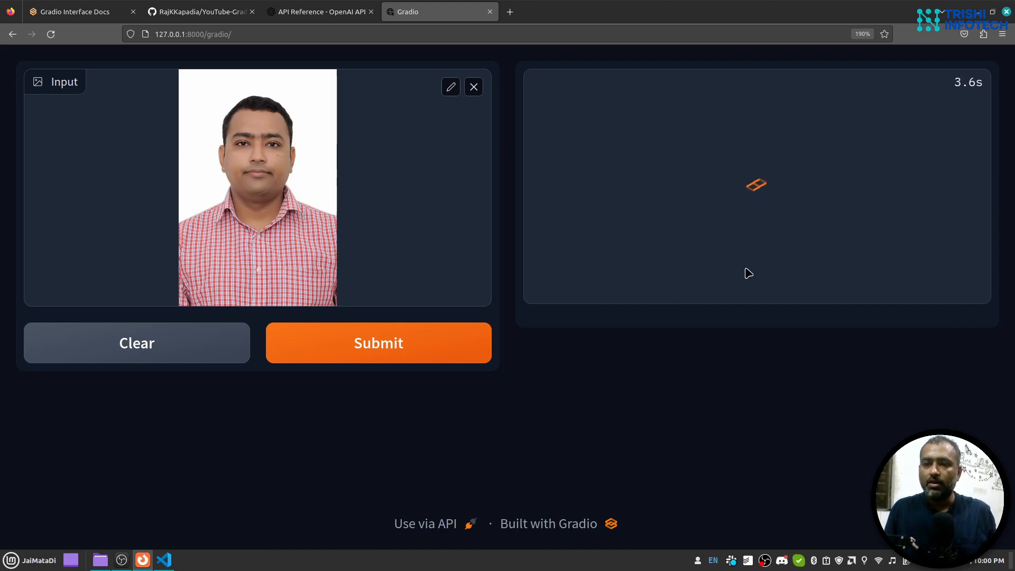
mouse_move(311, 486)
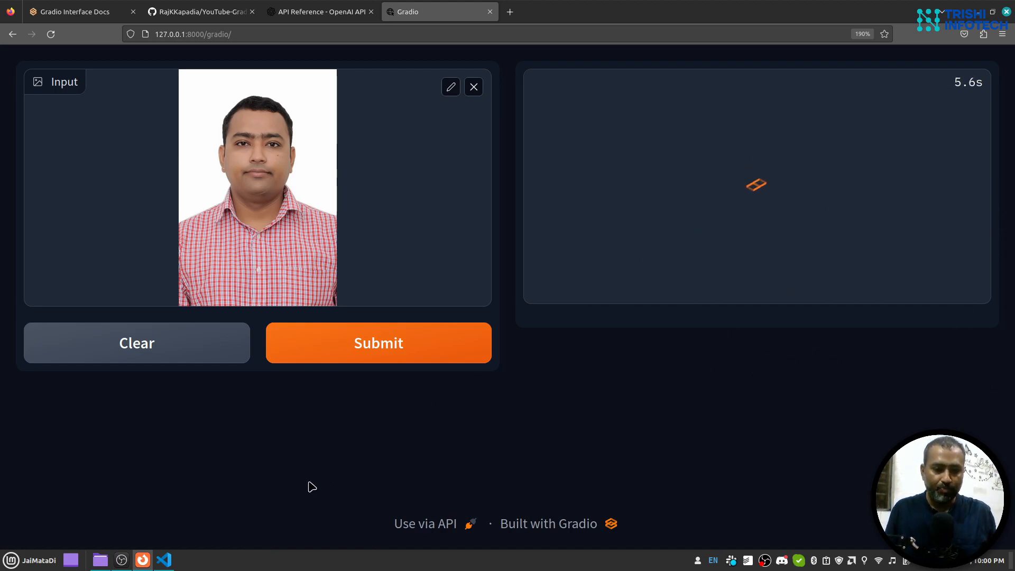
left_click(162, 560)
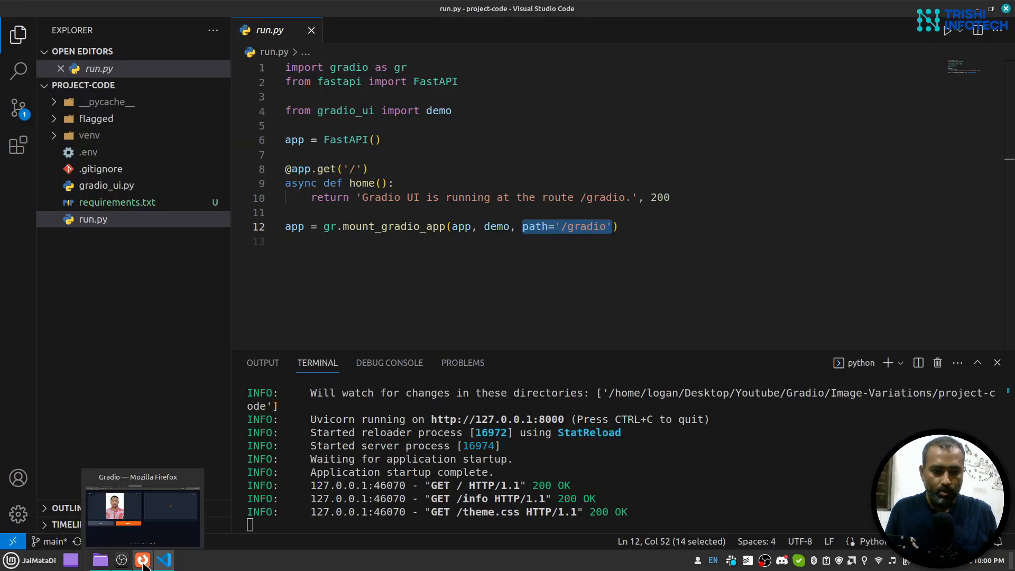
left_click(141, 559)
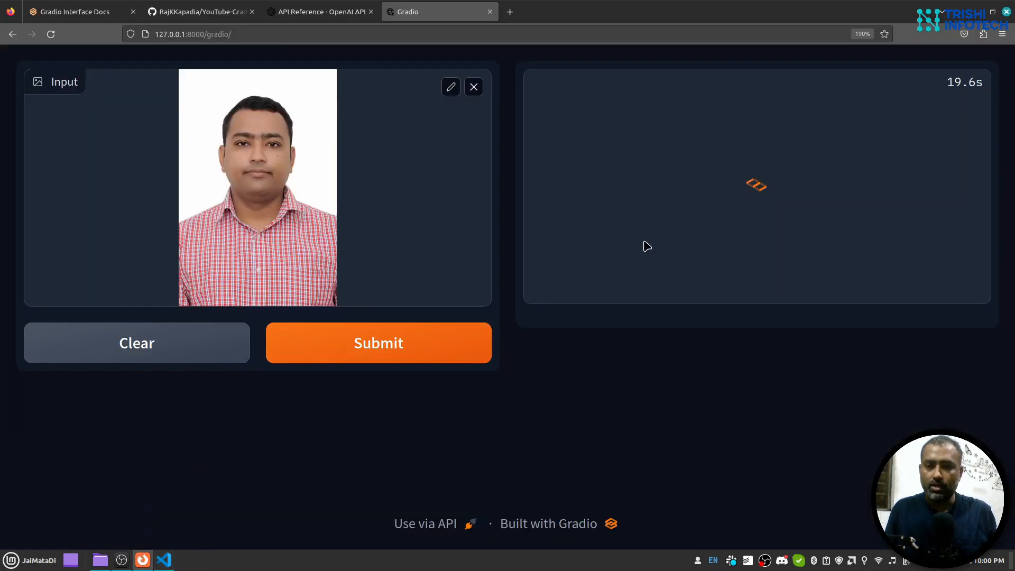
mouse_move(781, 206)
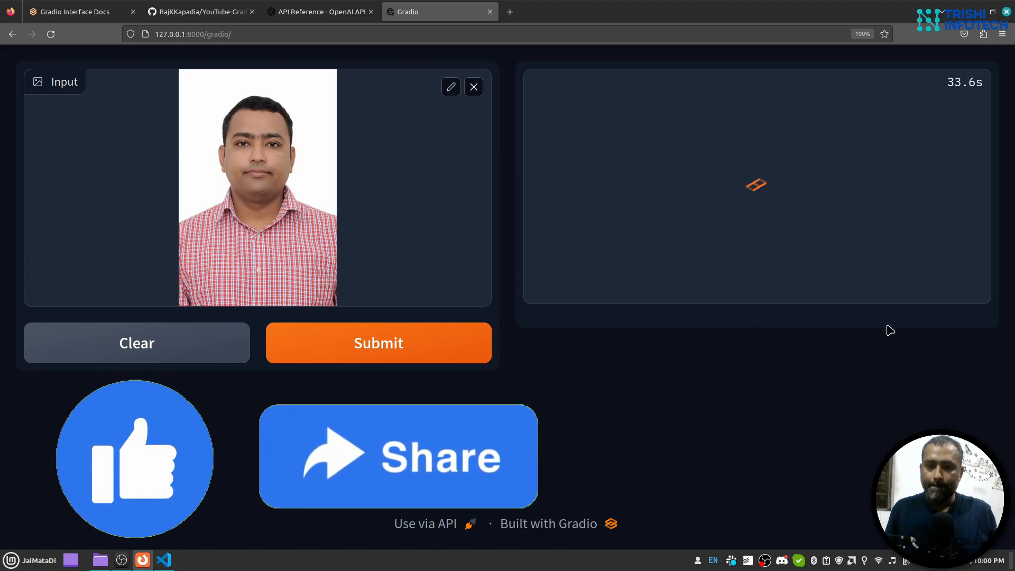
left_click(163, 560)
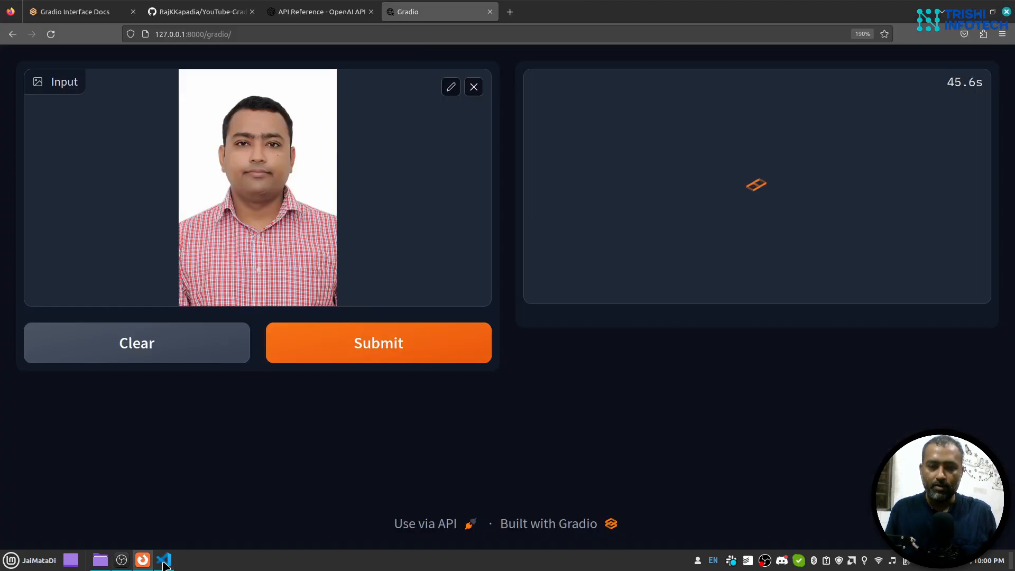
mouse_move(180, 547)
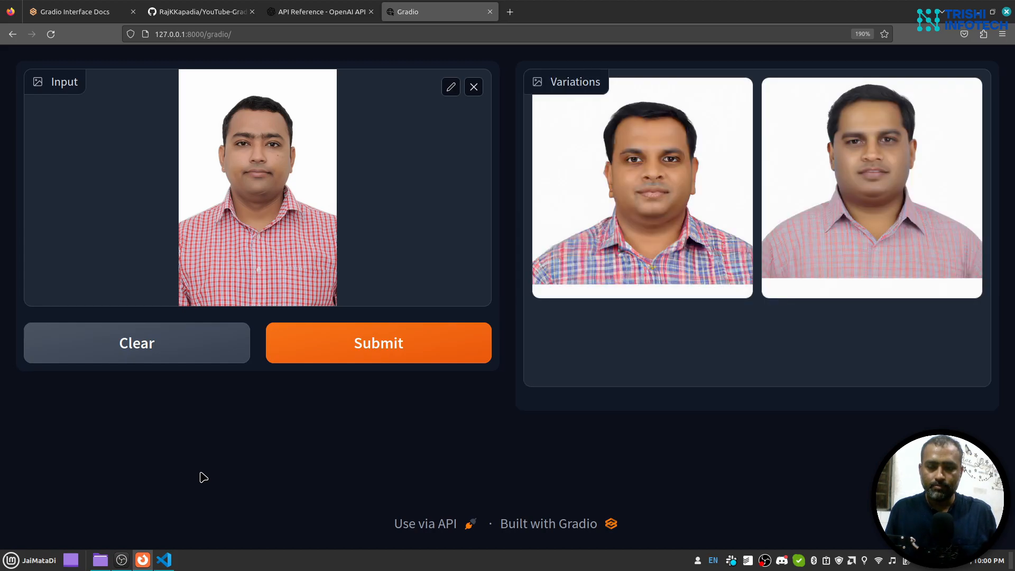
mouse_move(179, 473)
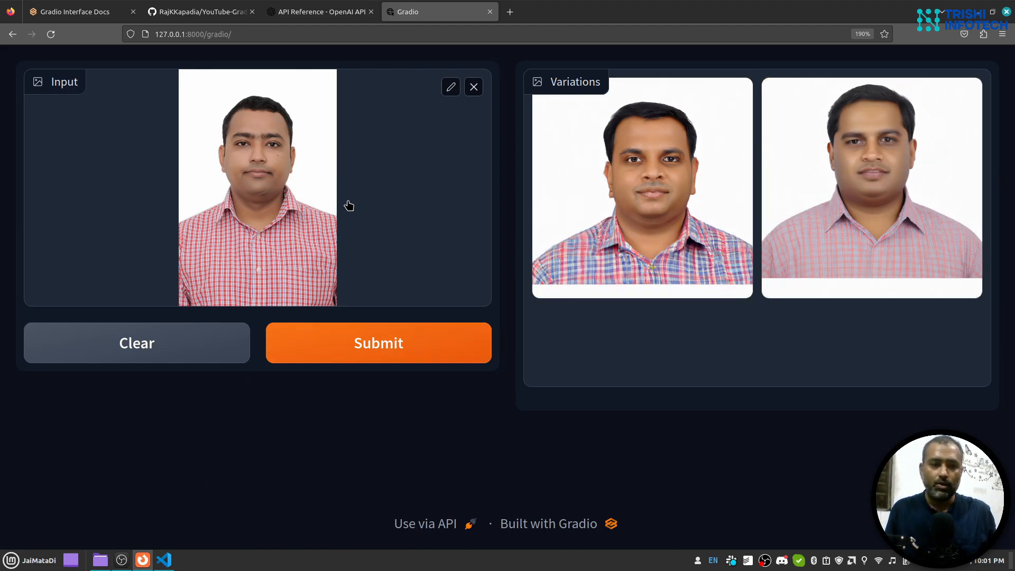
mouse_move(291, 224)
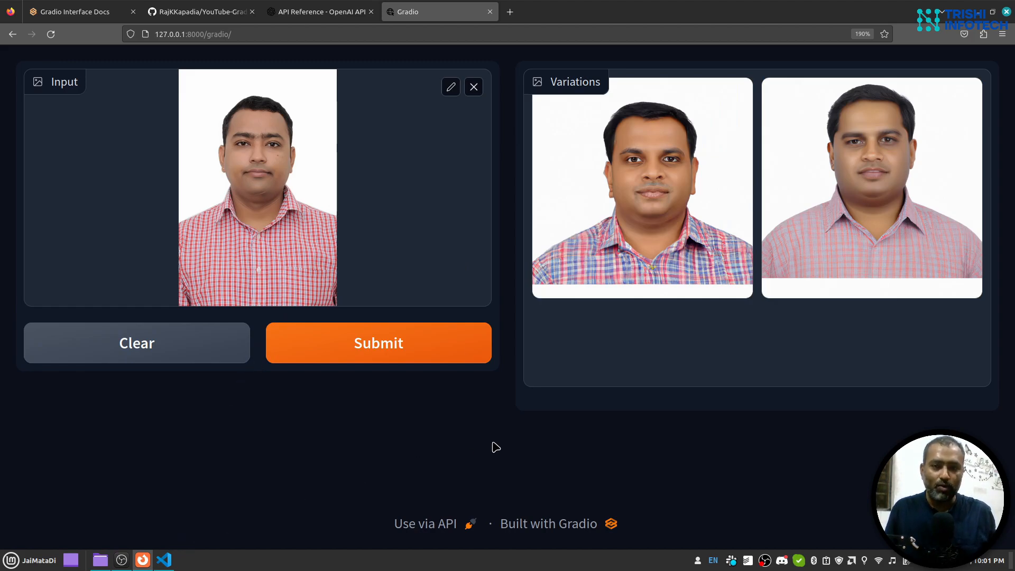
mouse_move(281, 307)
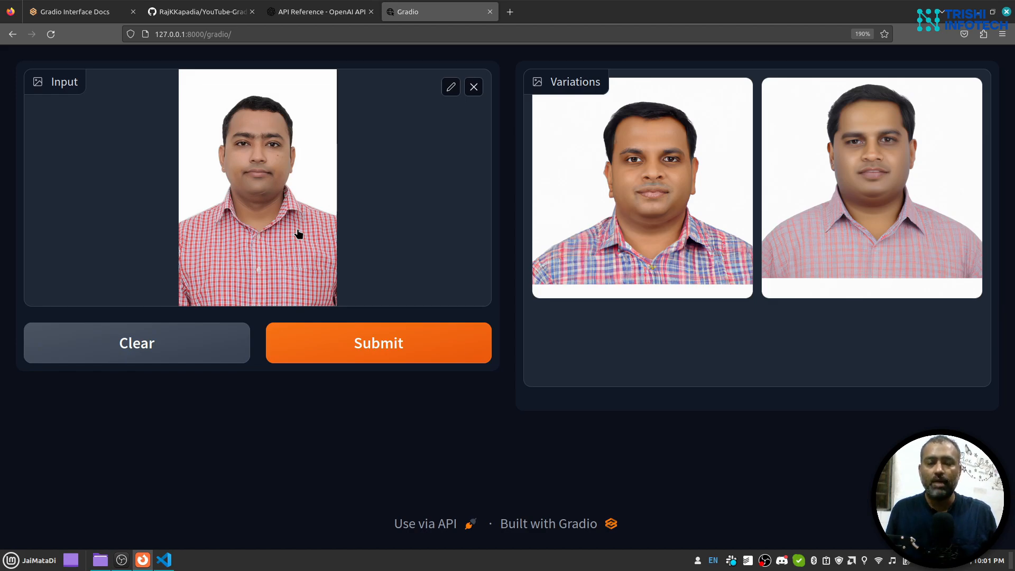
mouse_move(344, 447)
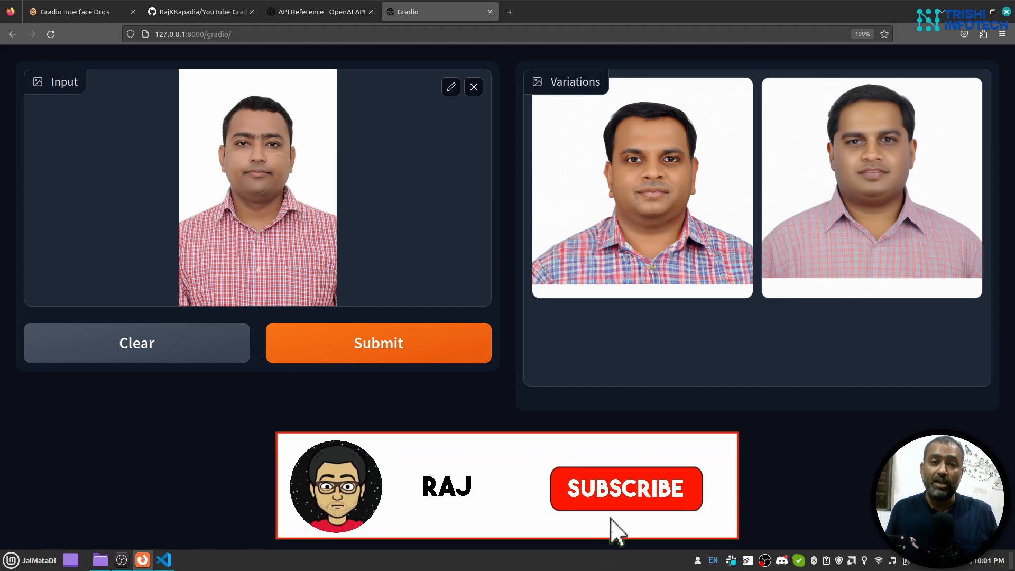
left_click(626, 488)
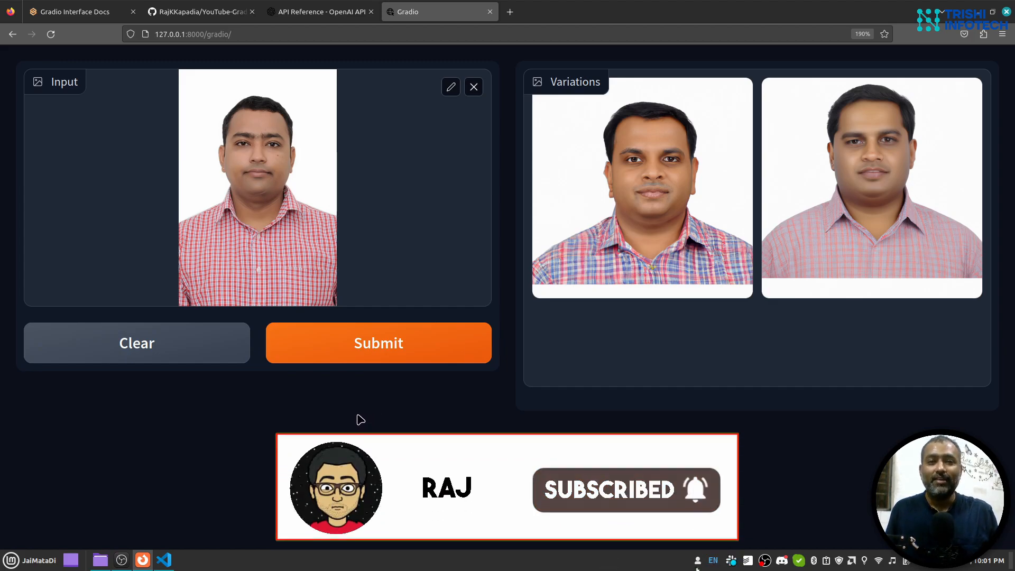